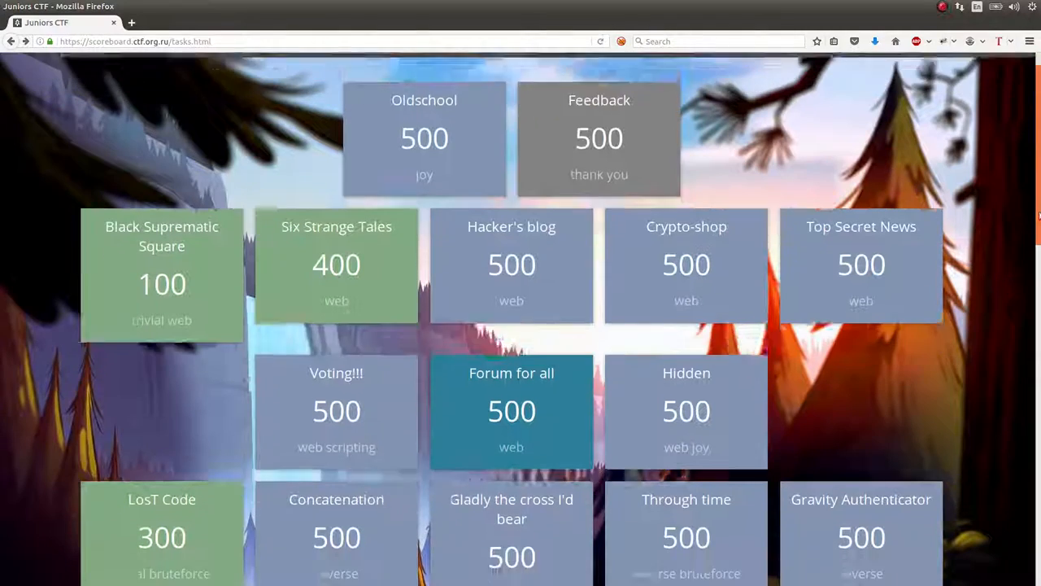
- Scroll the Juniors CTF scoreboard to the Clone Attack tile and open its task description
{"action": "scroll", "scroll_direction": "down", "scroll_amount": 3}
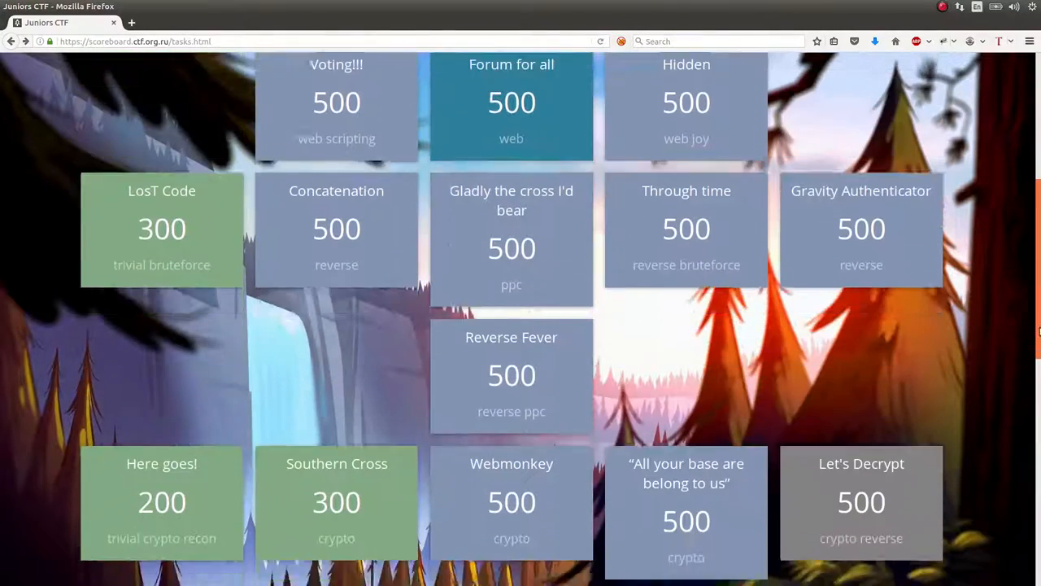
{"action": "scroll", "scroll_direction": "down", "scroll_amount": 3}
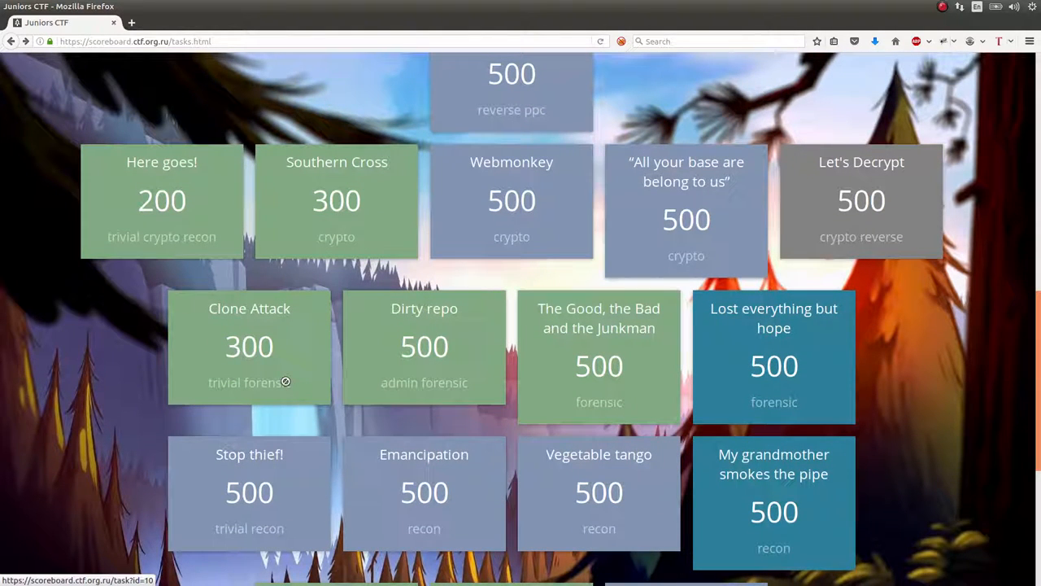
{"action": "mouse_move", "coordinate": [276, 371]}
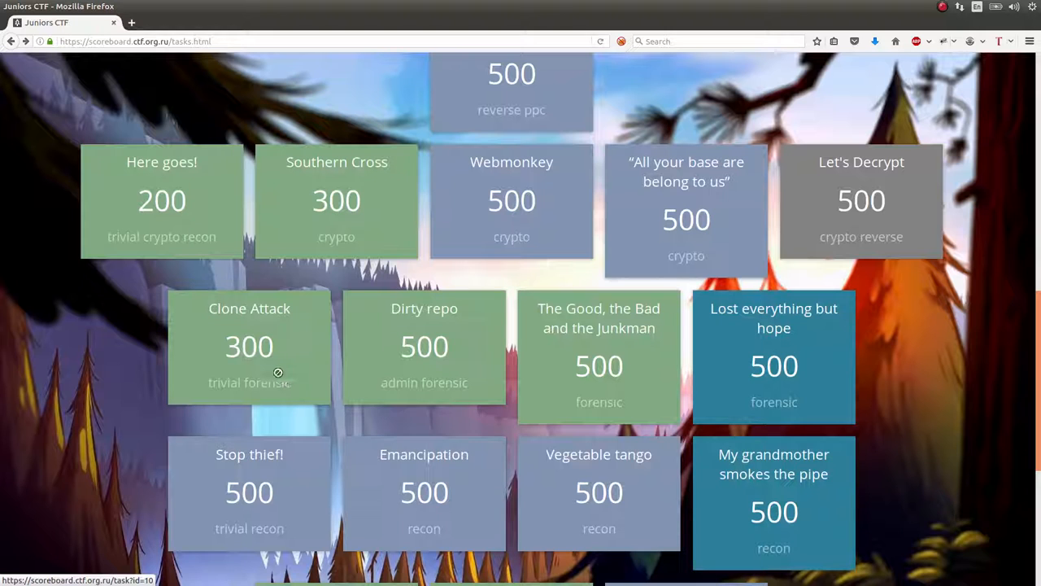
{"action": "left_click", "coordinate": [249, 345]}
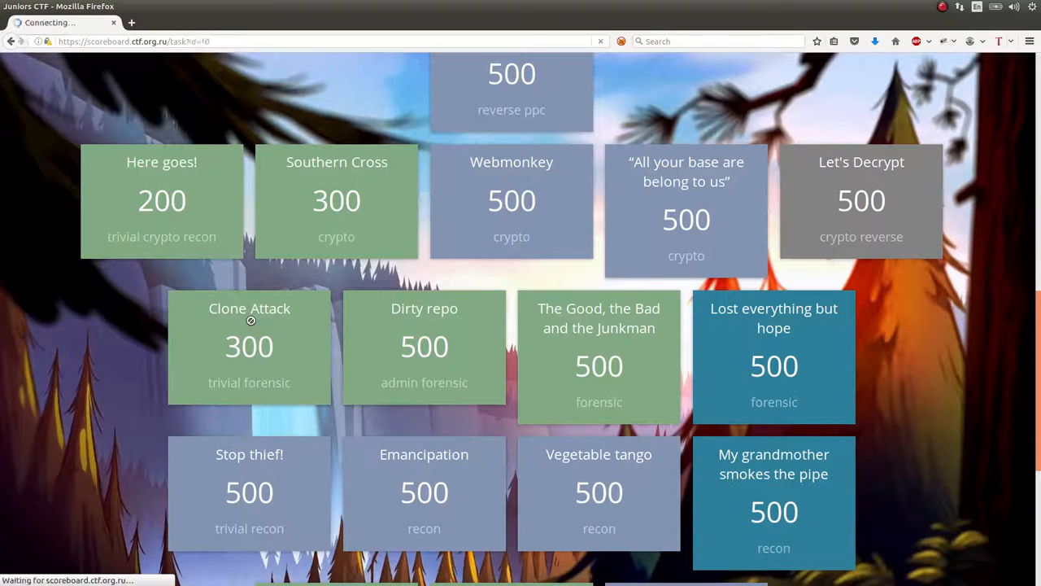
{"action": "left_click", "coordinate": [249, 309]}
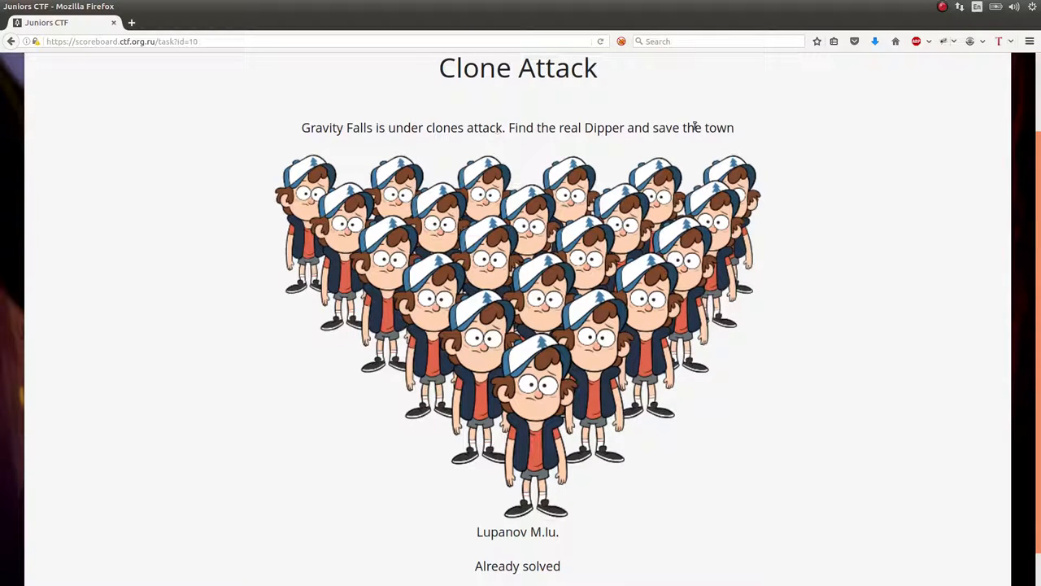
{"action": "scroll", "scroll_direction": "down", "scroll_amount": 3}
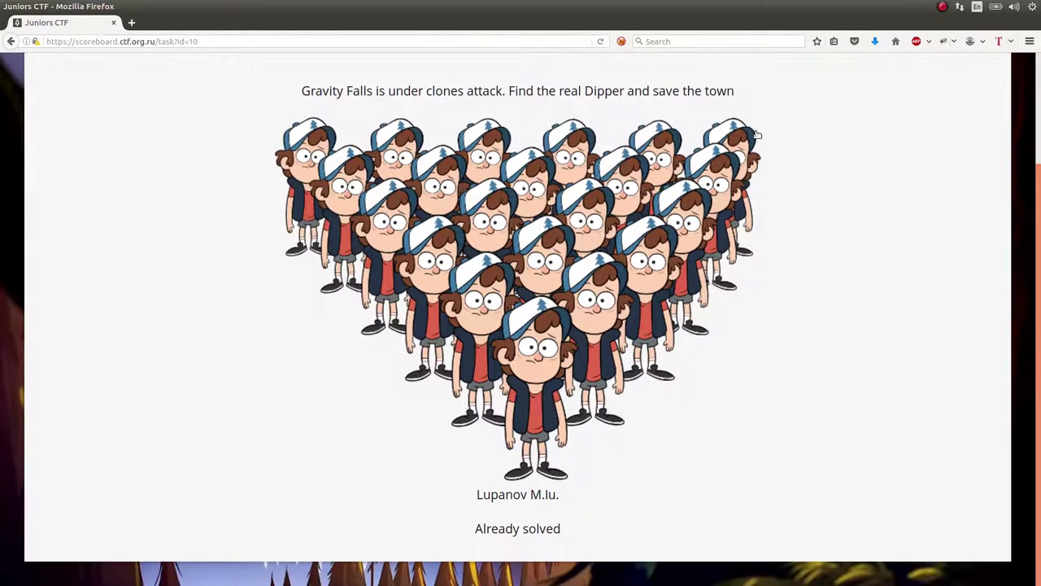
{"action": "mouse_move", "coordinate": [543, 302]}
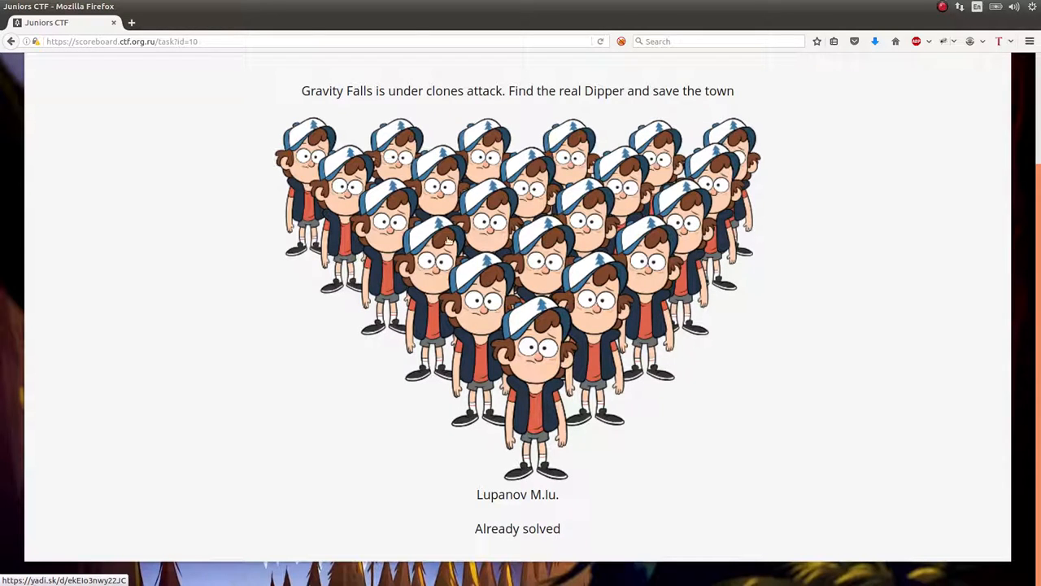
- Download dipper.7z from the task link and open it in Archive Manager
{"action": "left_click", "coordinate": [585, 300]}
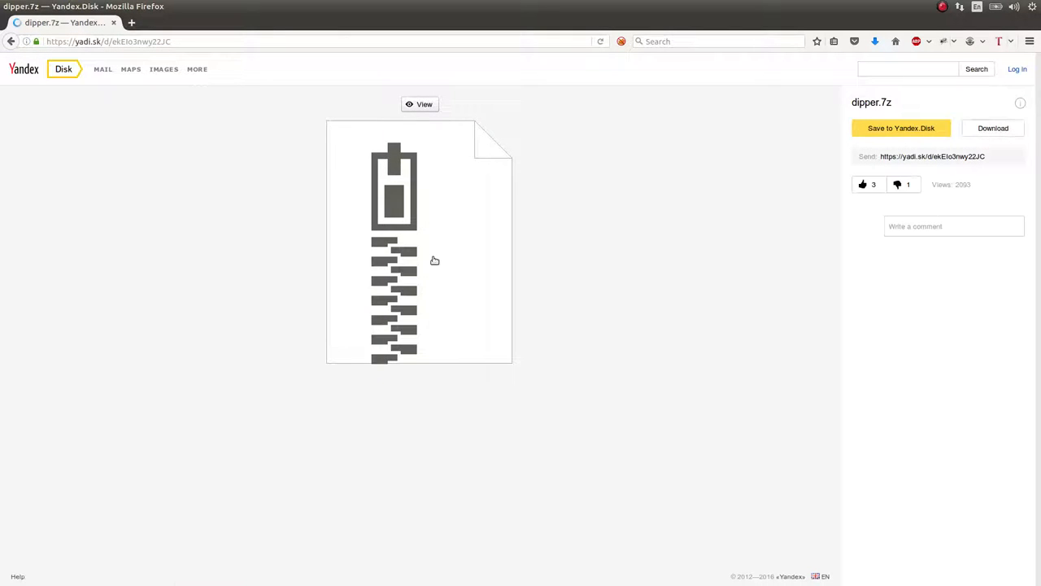
{"action": "left_click", "coordinate": [992, 127]}
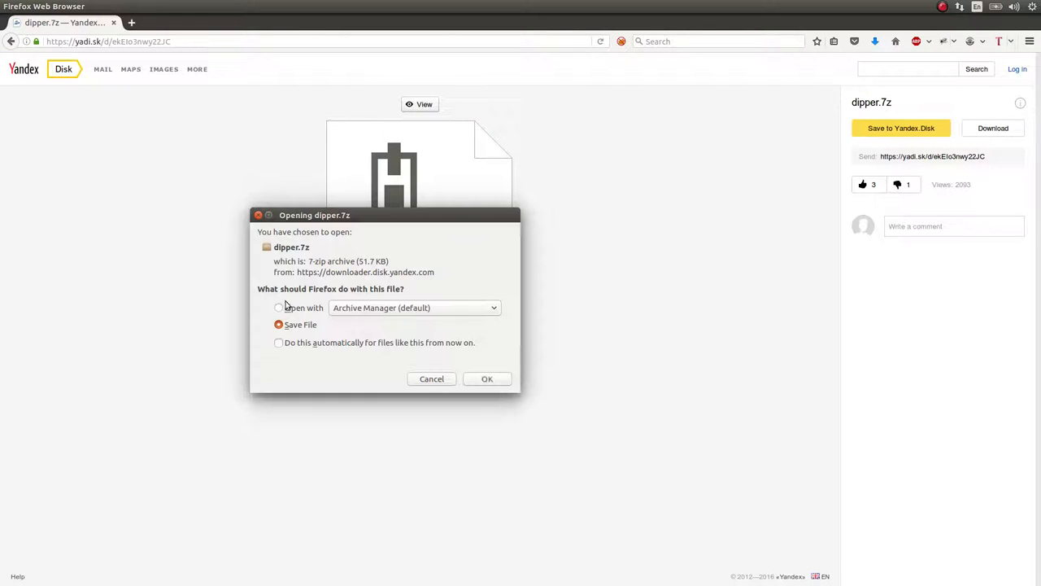
{"action": "left_click", "coordinate": [486, 377]}
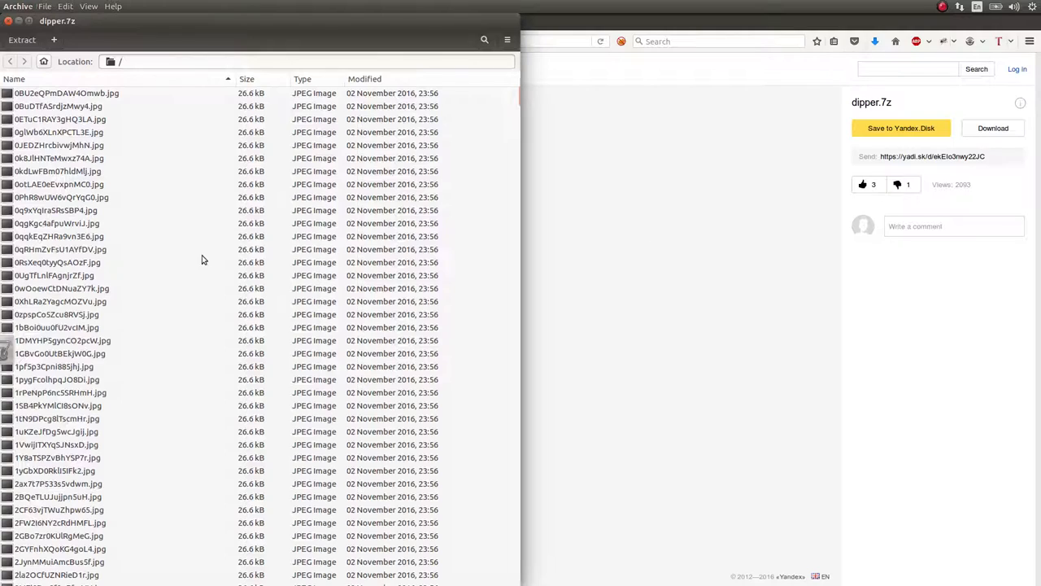
{"action": "left_click", "coordinate": [81, 93]}
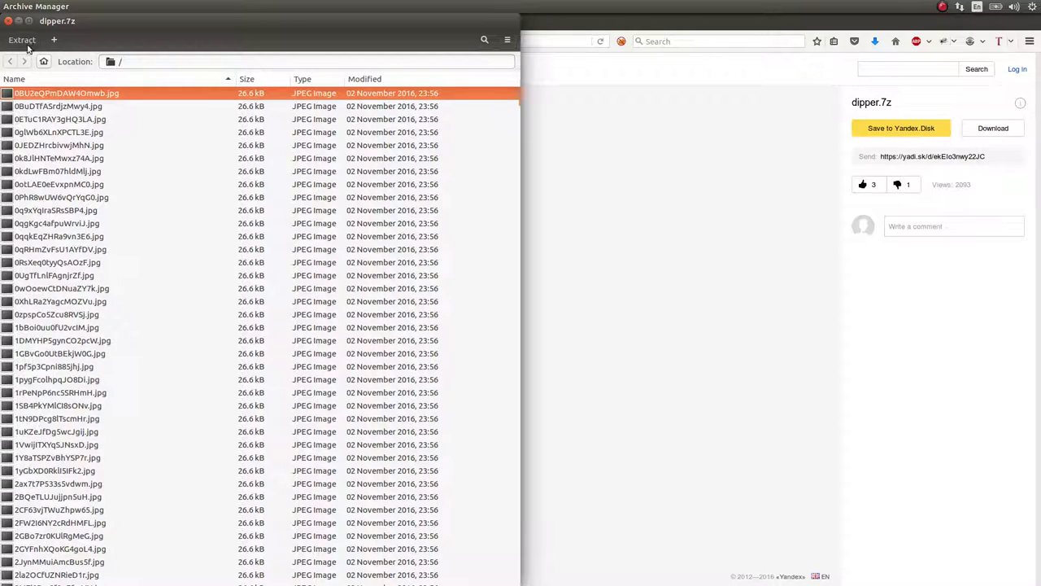
- Extract the archive into a new clone_attack folder and show its files in the file browser
{"action": "left_click", "coordinate": [21, 39]}
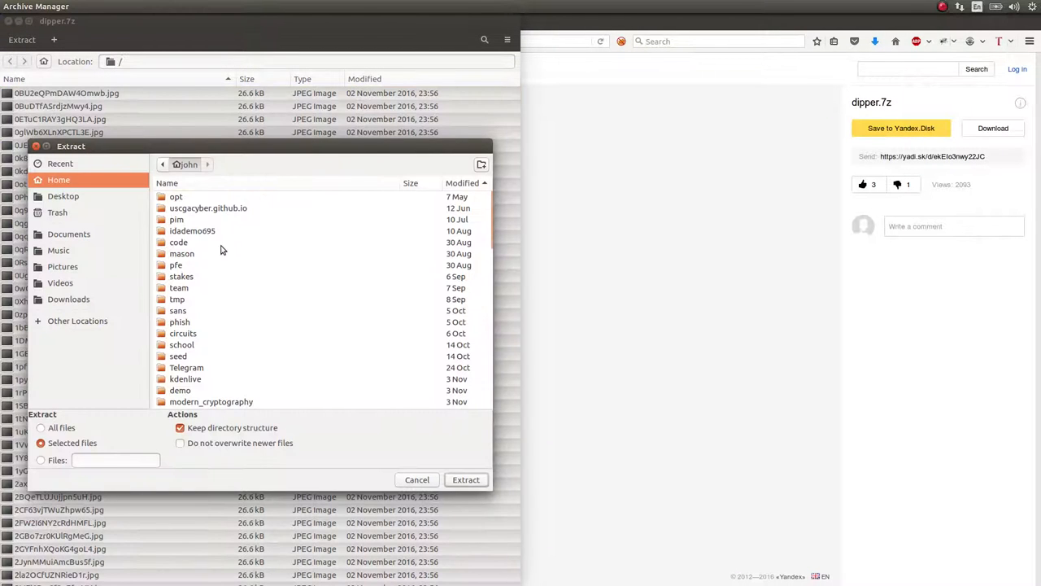
{"action": "left_click", "coordinate": [482, 164]}
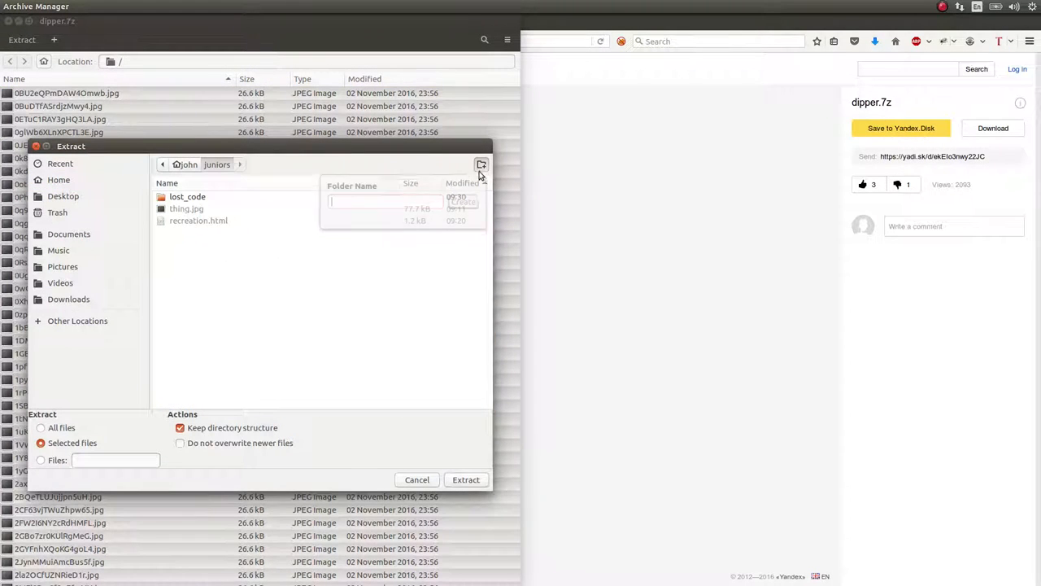
{"action": "type", "text": "clone_attack"}
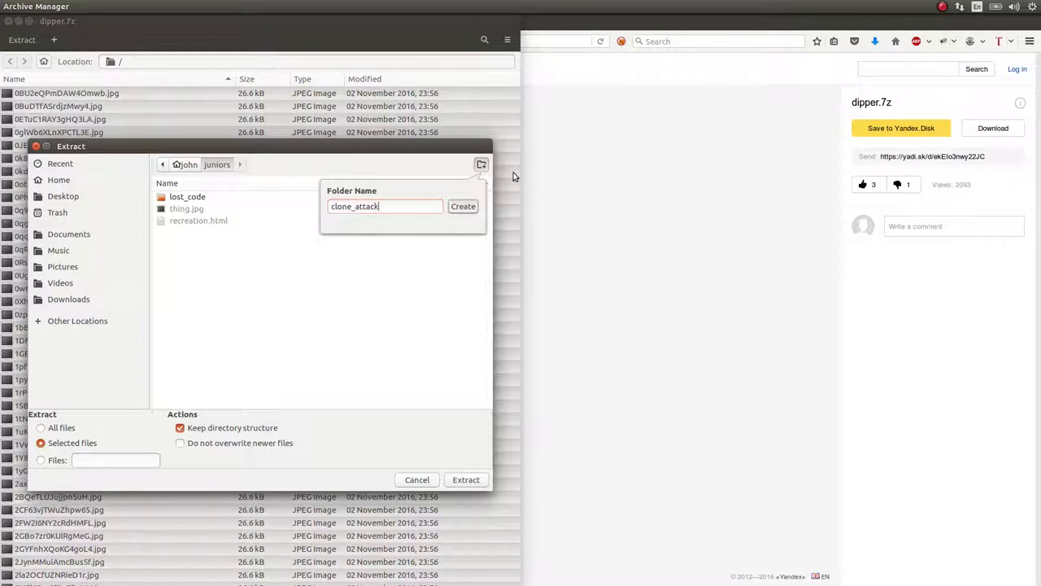
{"action": "left_click", "coordinate": [465, 478]}
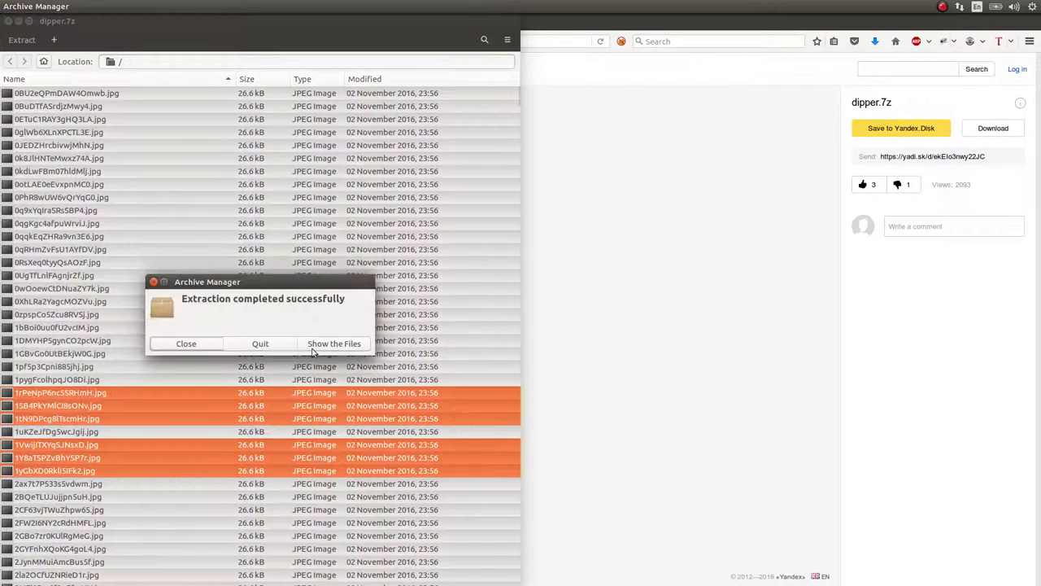
{"action": "left_click", "coordinate": [335, 344]}
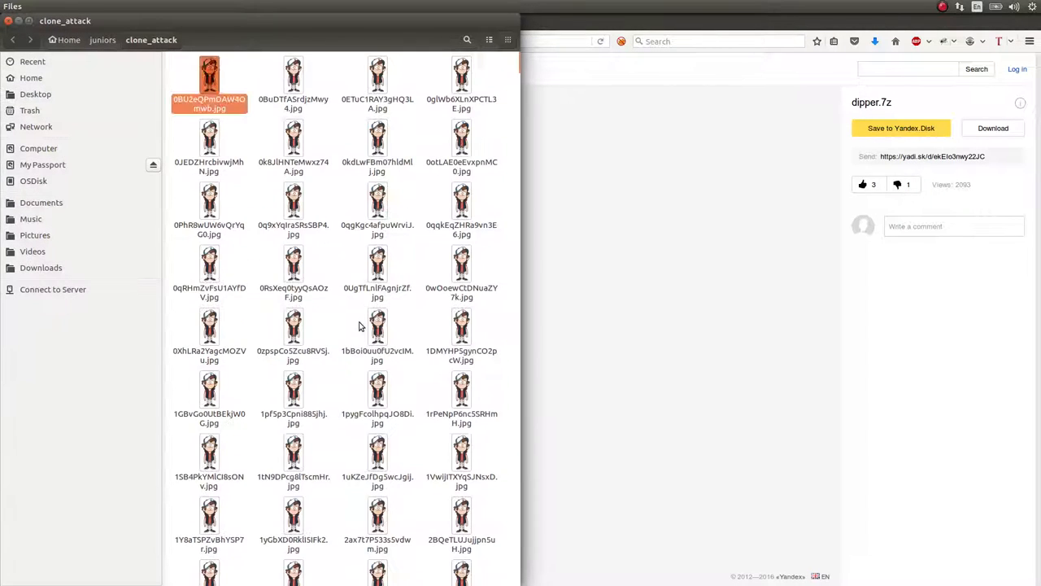
- List the clone JPEGs in ~/juniors/clone_attack and preview one Dipper image with eog
{"action": "scroll", "scroll_direction": "down", "scroll_amount": 3}
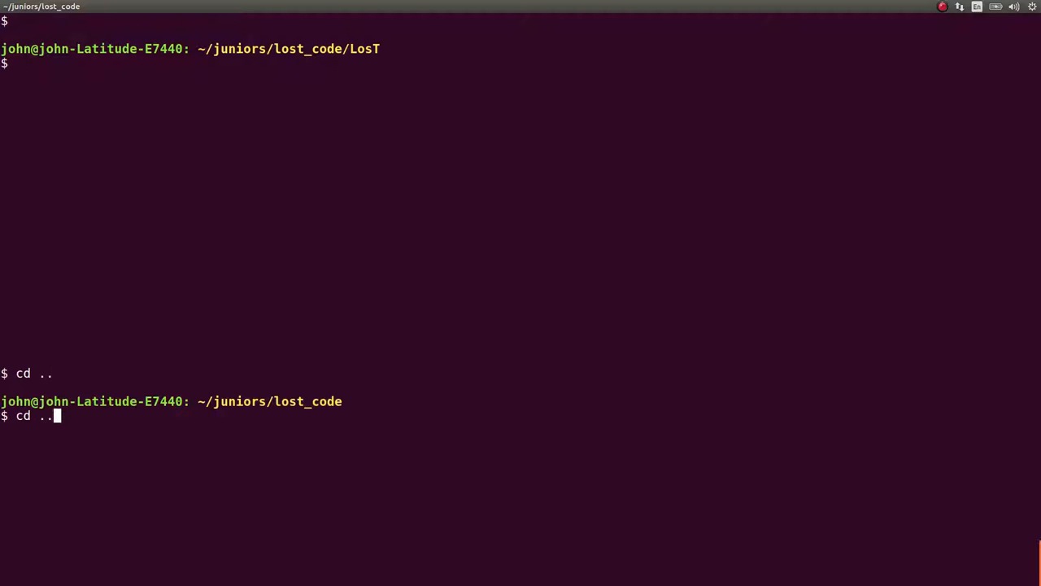
{"action": "type", "text": "l"}
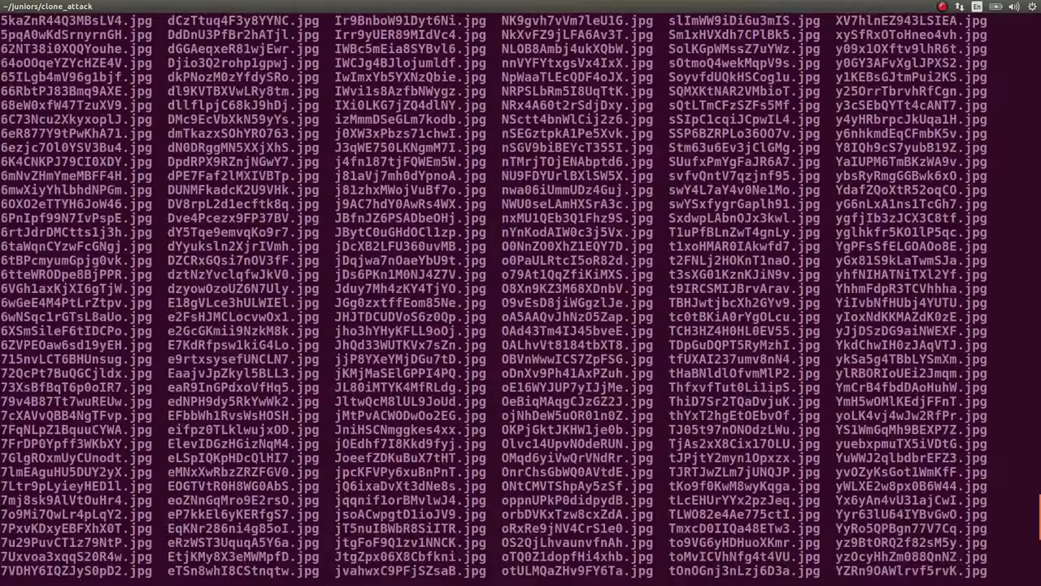
{"action": "scroll", "scroll_direction": "down", "scroll_amount": 3}
{"action": "type", "text": "eog Ke7Ctn9TBlfQjwGX.jpg"}
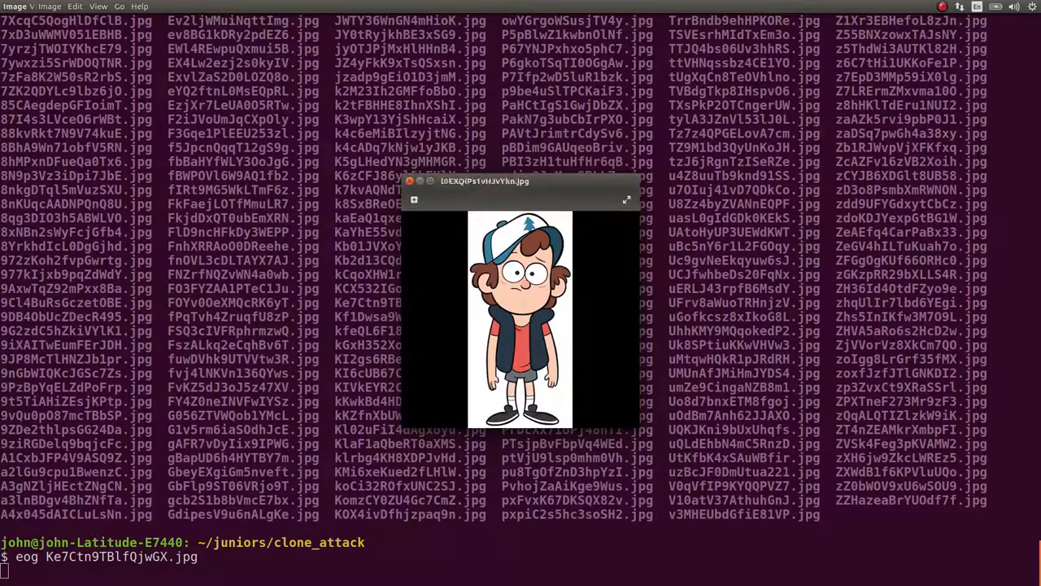
{"action": "left_click", "coordinate": [625, 199]}
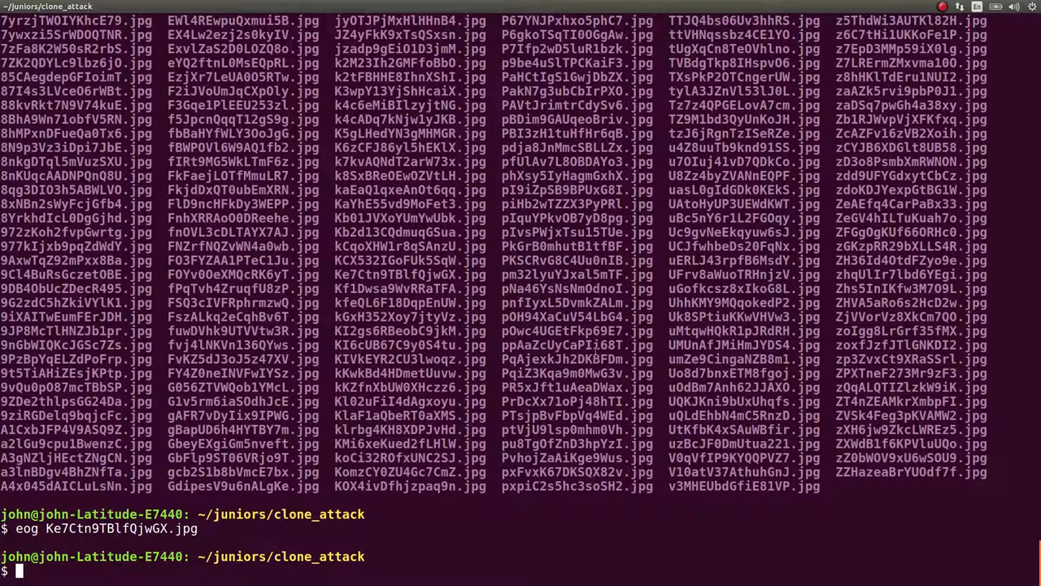
{"action": "mouse_move", "coordinate": [658, 544]}
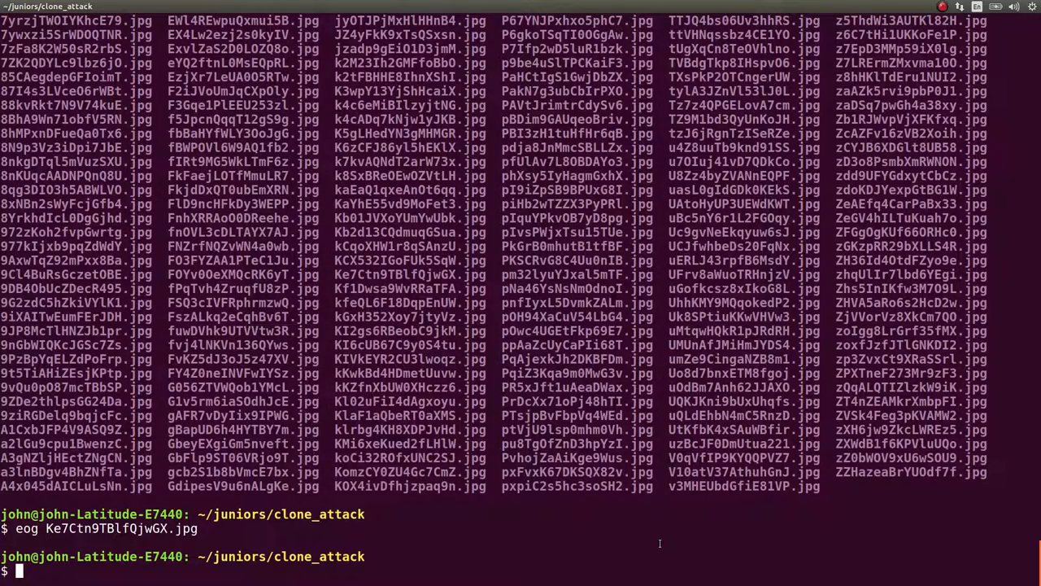
- Run an ls | while read loop diffing every image against ppAaZcUyCaPIi68T.jpg
{"action": "type", "text": "ls | while read li"}
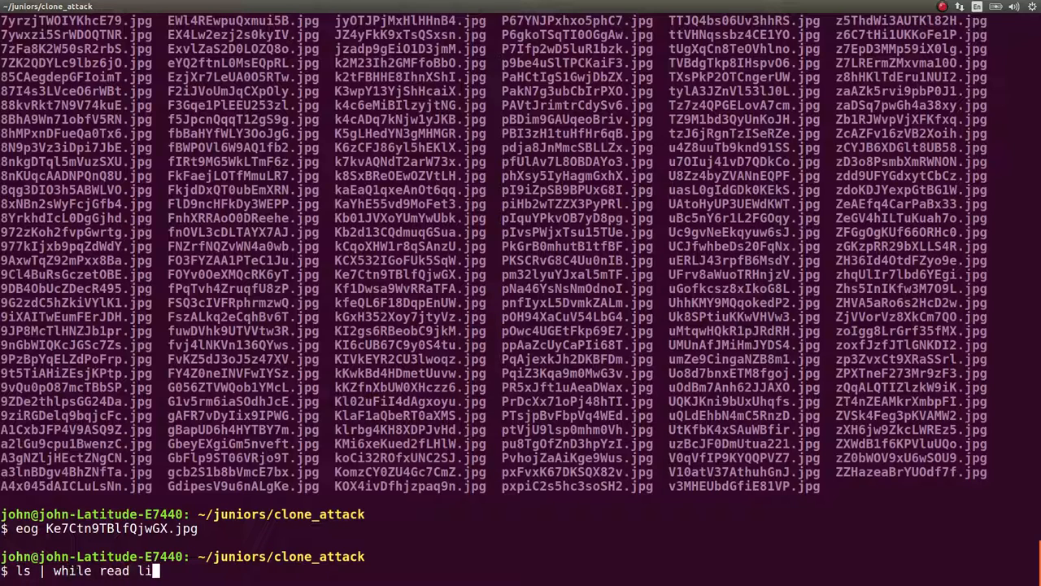
{"action": "type", "text": "ne;"}
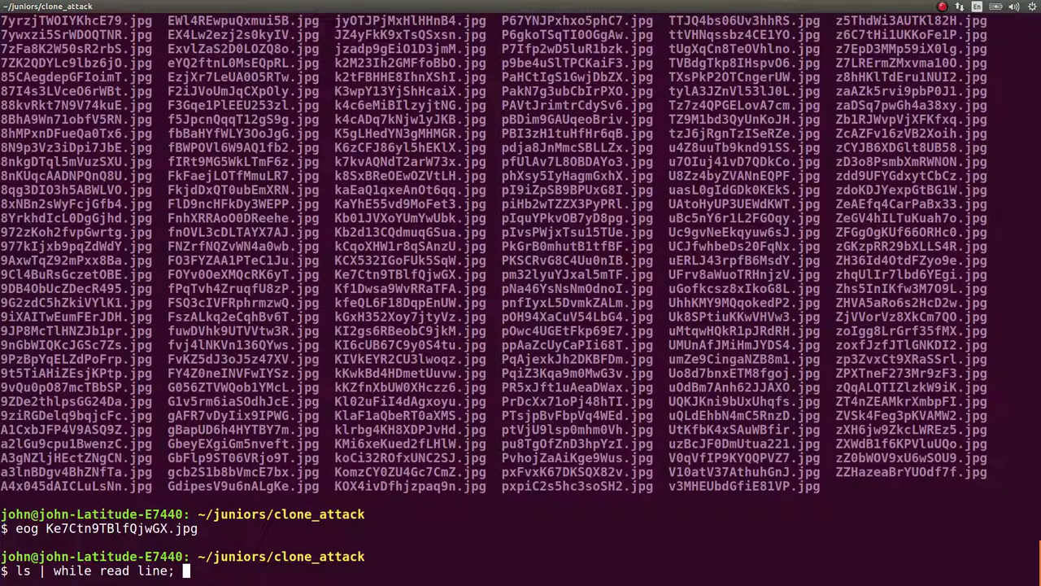
{"action": "type", "text": "diff ppAaZcUyCaPIi68T.jpg"}
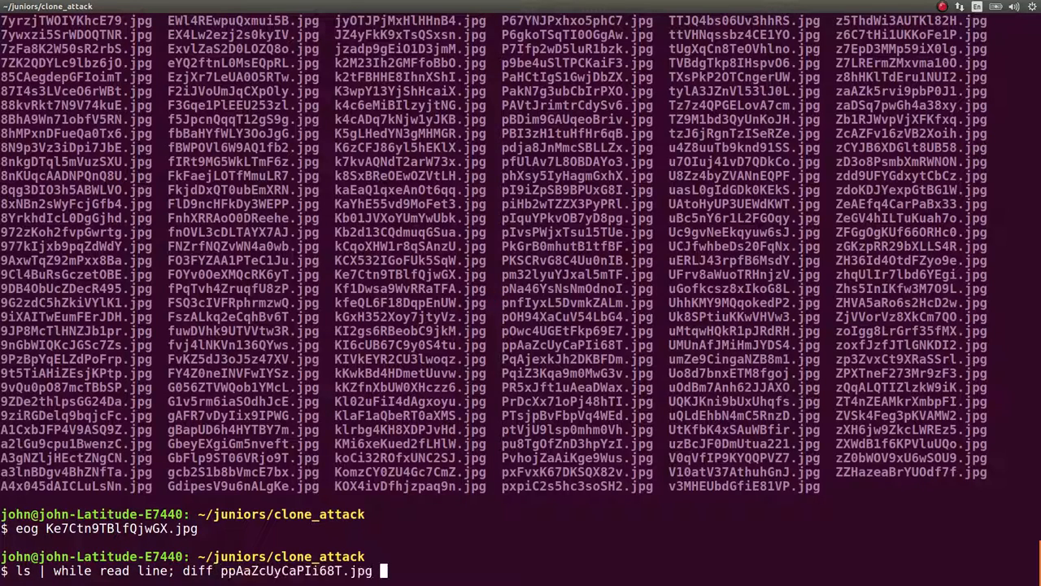
{"action": "type", "text": "$l"}
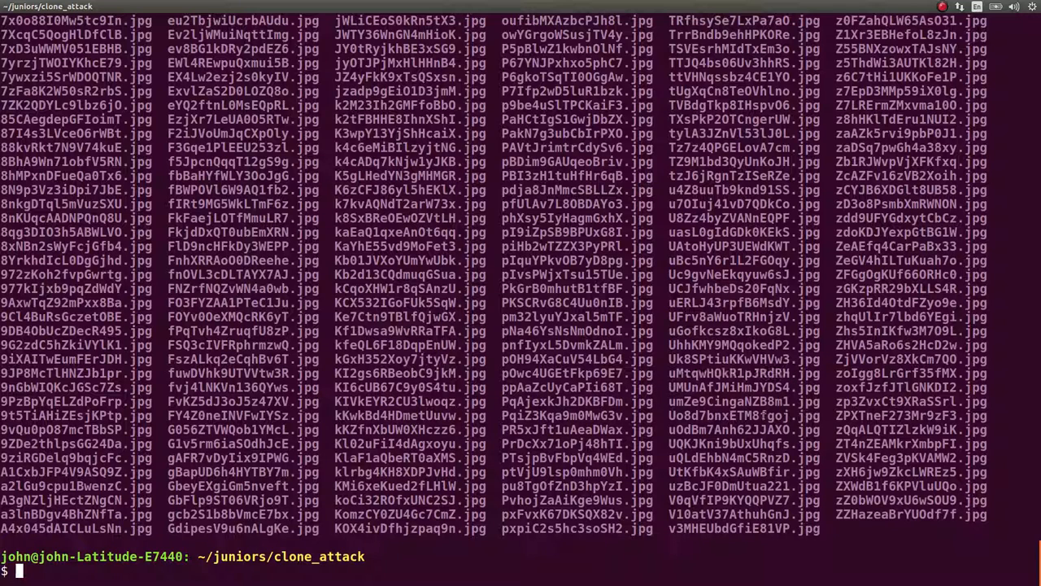
{"action": "type", "text": "ls | while read line; do diff ppAaZcUyCaPIi68T.jpg $line; done"}
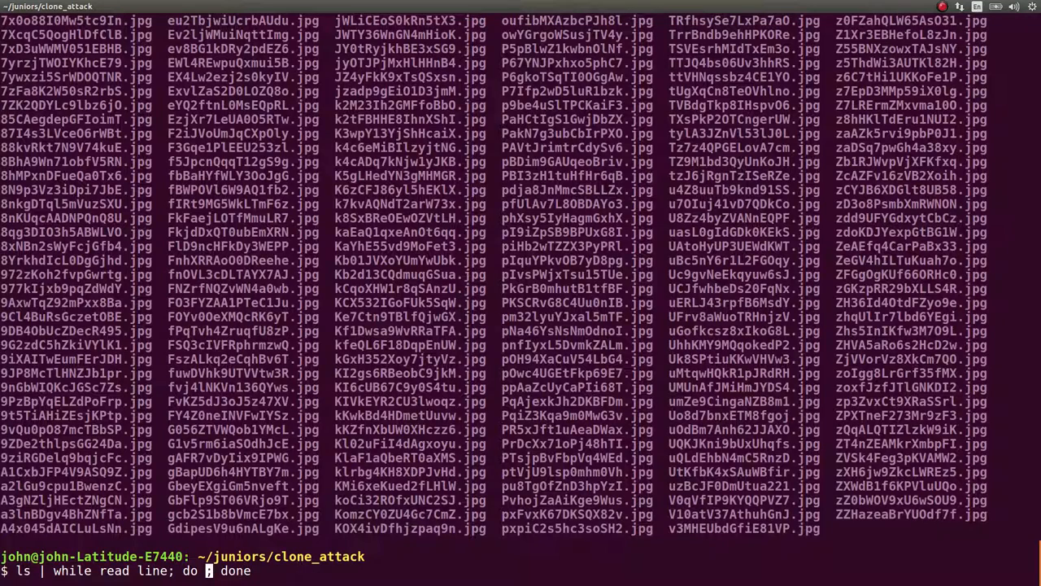
- Rework the loop to echo each file name with its .jpg extension stripped
{"action": "type", "text": "base"}
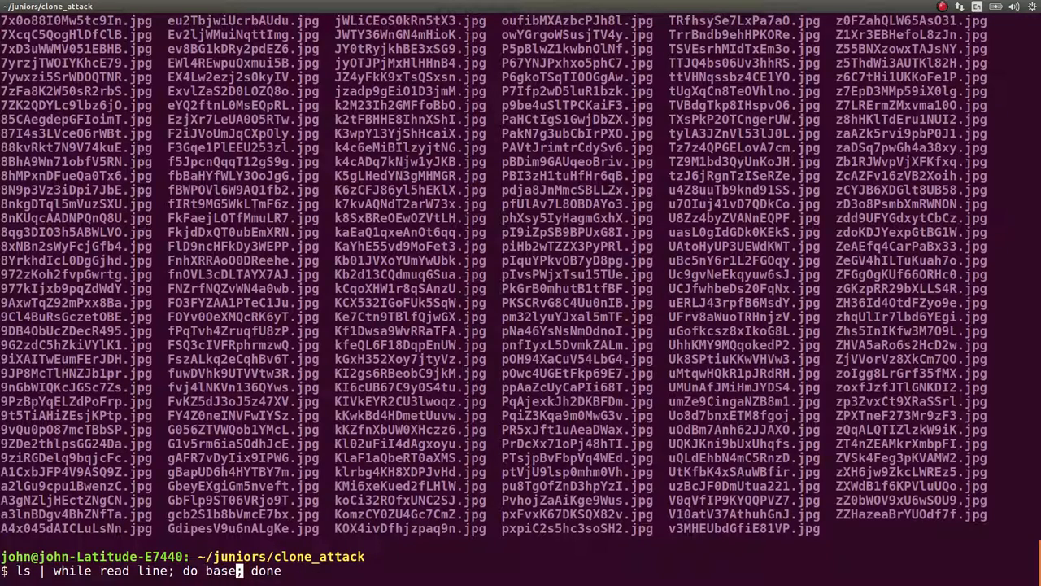
{"action": "type", "text": "echo ${line"}
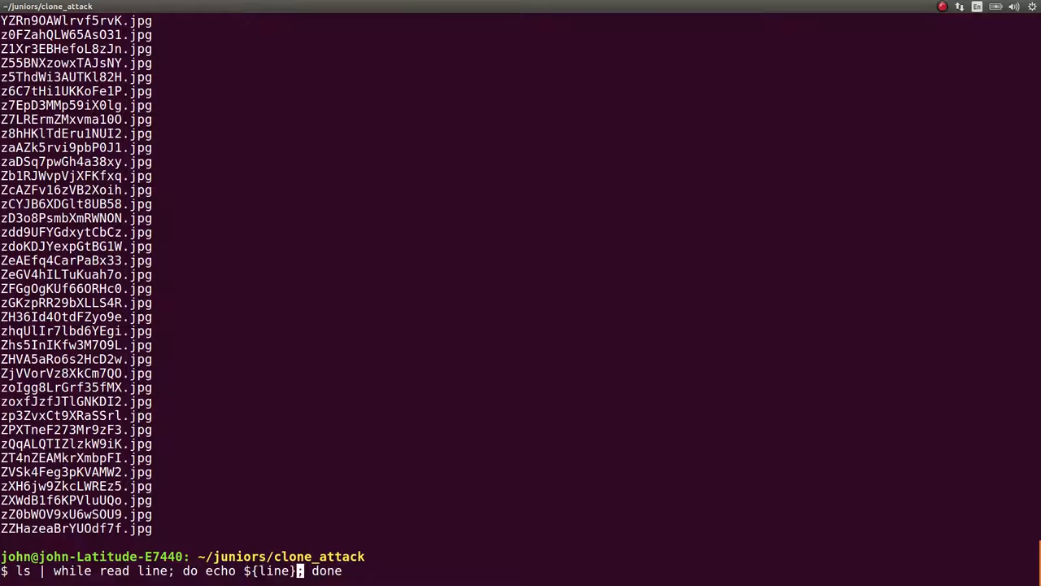
{"action": "type", "text": "/.jpg/"}
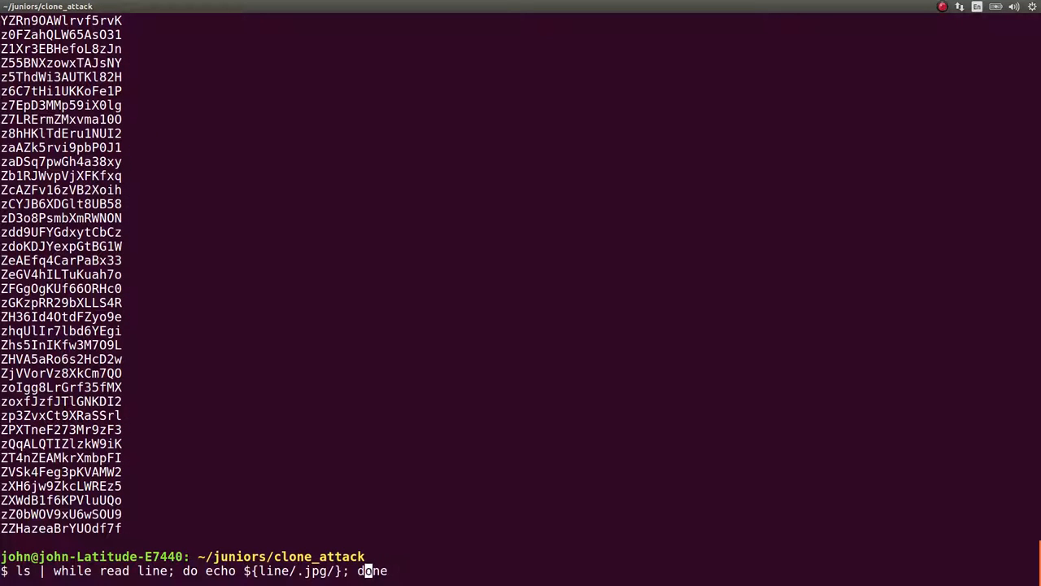
{"action": "type", "text": "| base"}
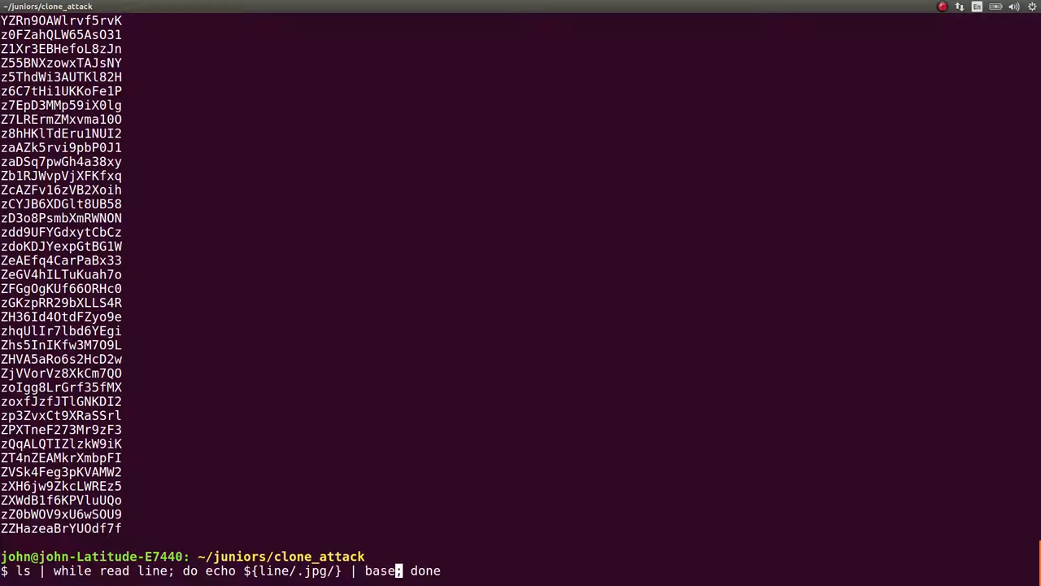
{"action": "key", "text": "Return"}
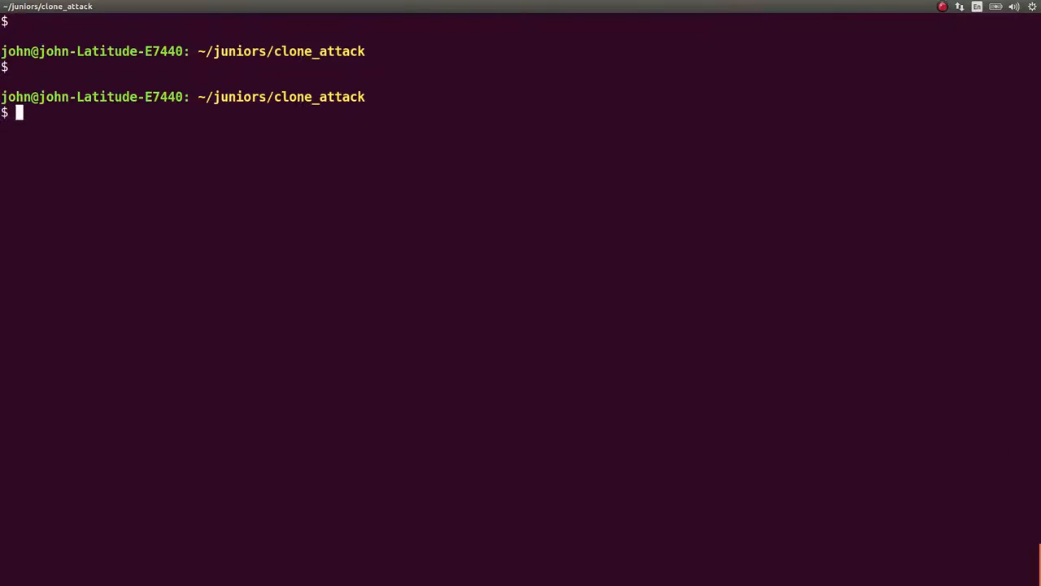
- Read PrDcXx71oPj48hTI.jpg's exiftool metadata, noting the MD5 flag comment, and compute its md5sum
{"action": "type", "text": "ls"}
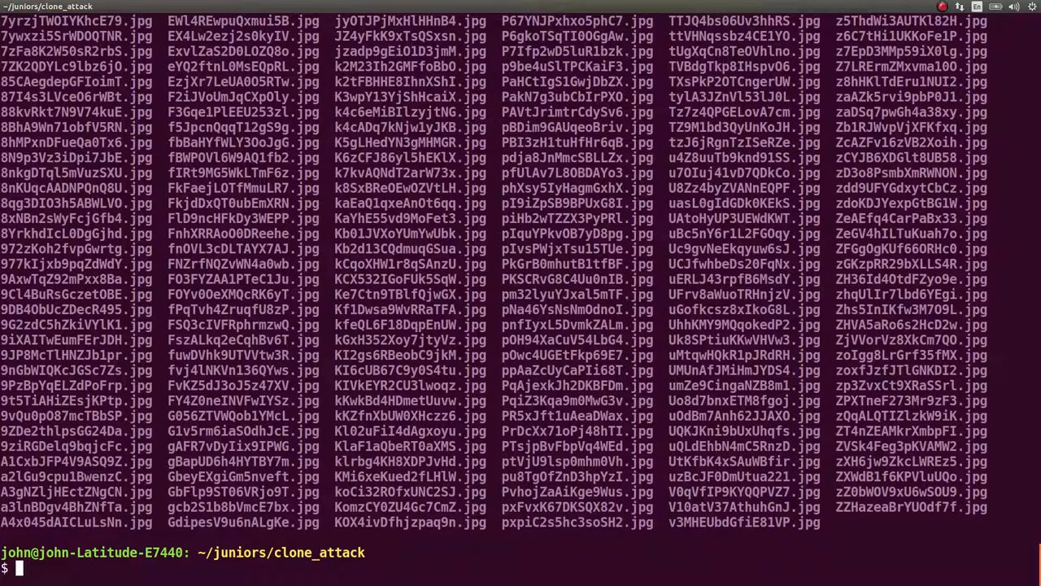
{"action": "type", "text": "exiftool PrDcXx71oPj48hTI.jpg"}
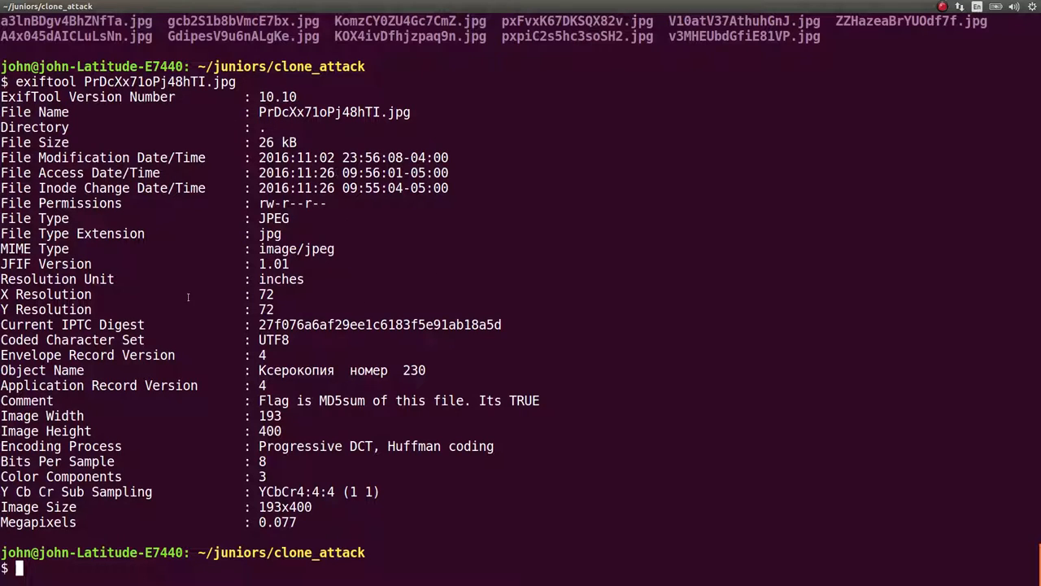
{"action": "double_click", "coordinate": [101, 325]}
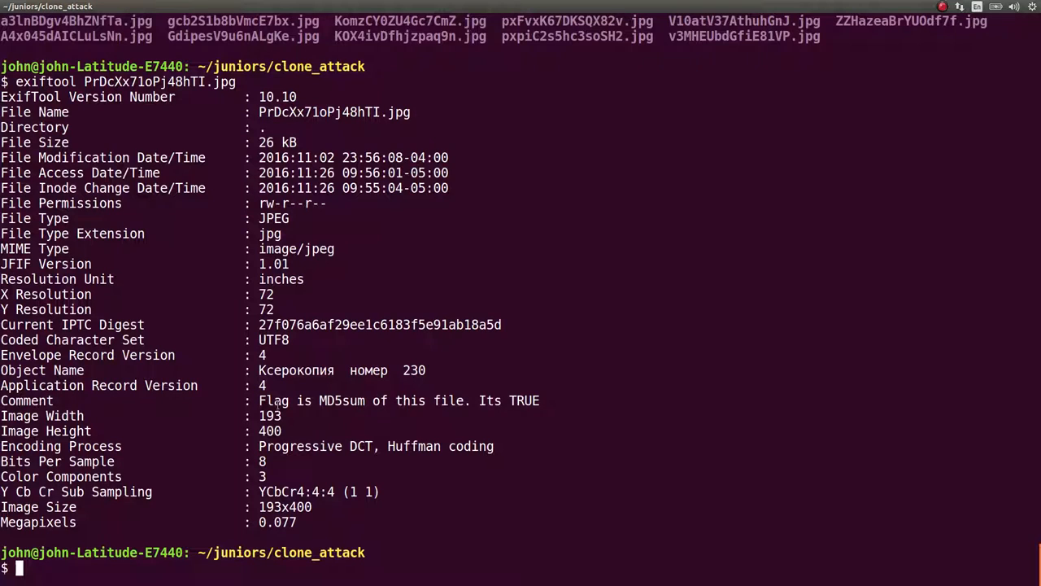
{"action": "type", "text": "md5sum PrDcXx71oPj48hTI.jpg"}
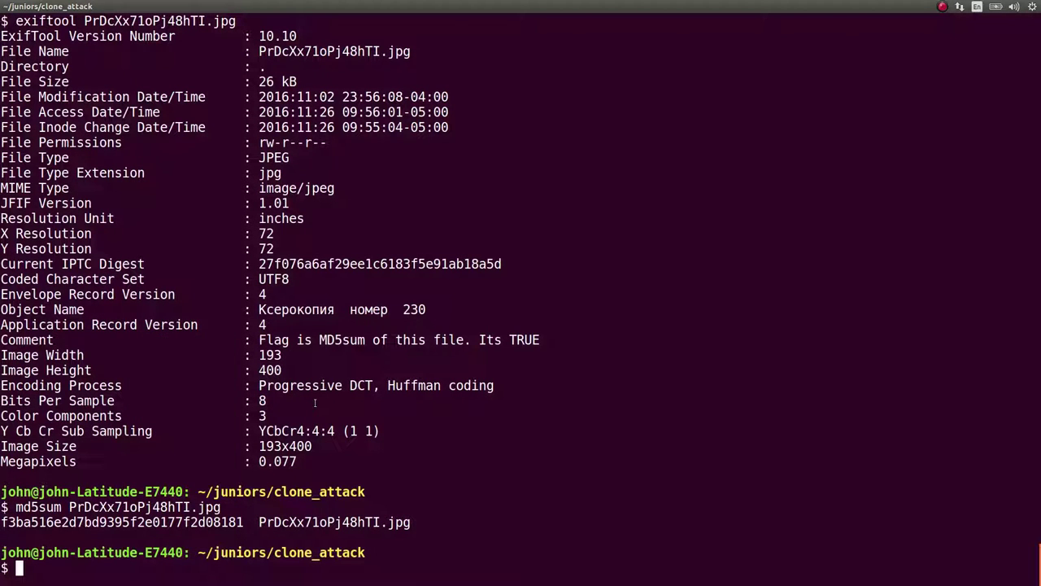
{"action": "type", "text": "md5sum PrDcXx71oPj48hTI.jpg"}
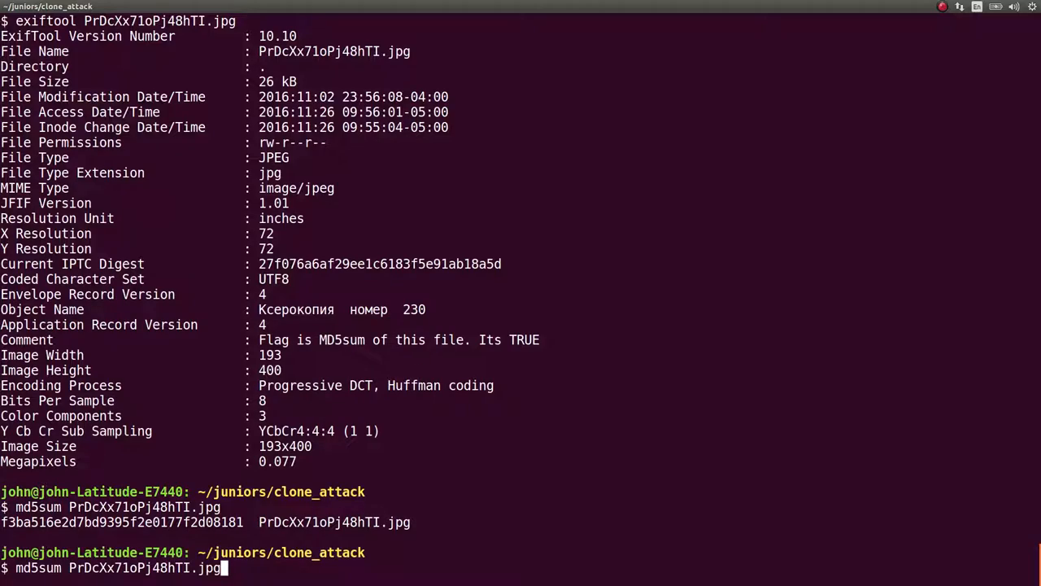
- Dump exiftool metadata for every image and select the Russian Object Name text to copy
{"action": "type", "text": "exiftool *"}
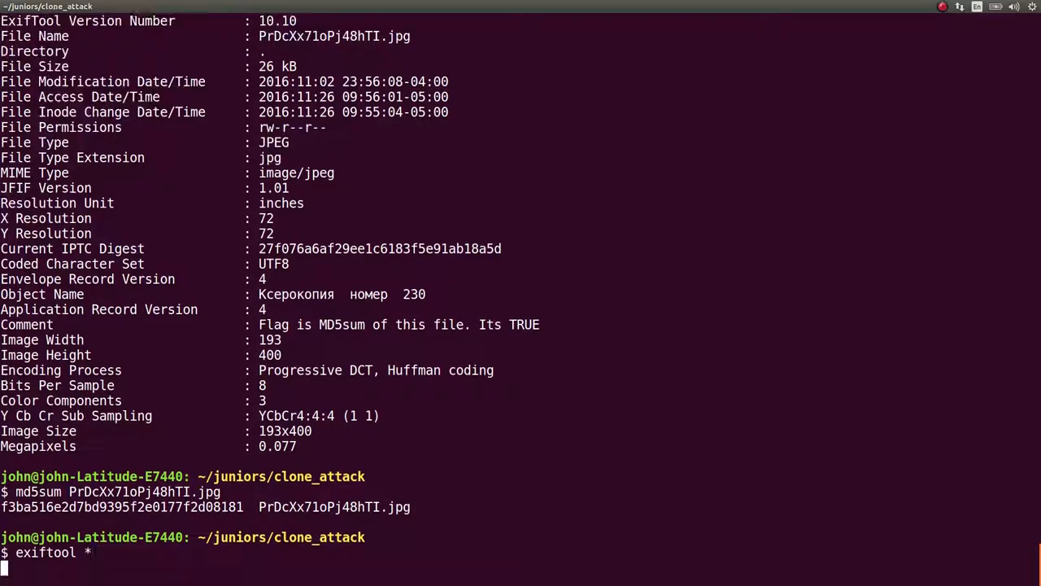
{"action": "key", "text": "Return"}
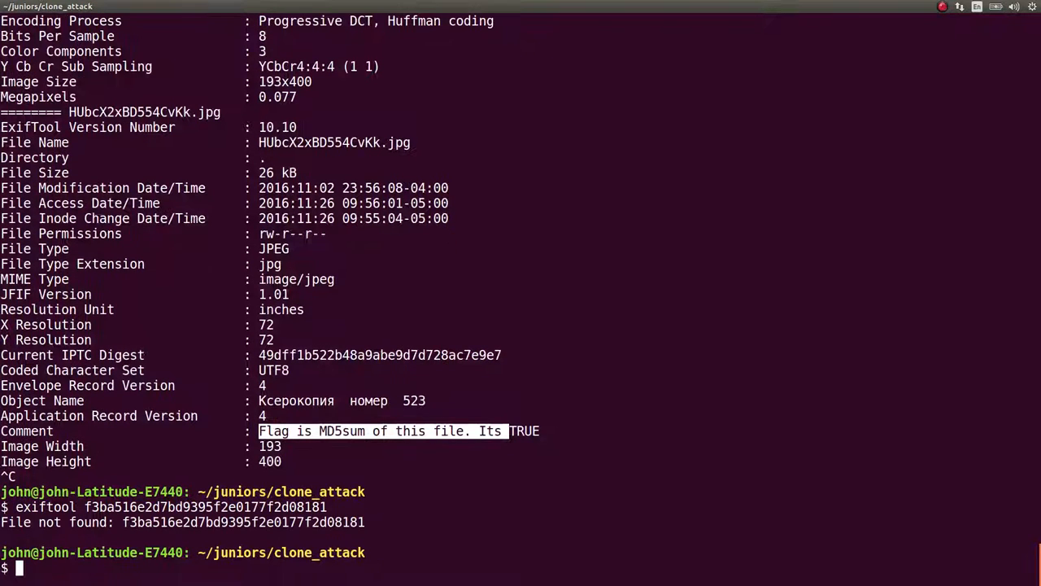
{"action": "type", "text": "md5sum PrDcXx71oPj48hTI.jpg"}
{"action": "type", "text": "exiftool PrDcXx71oPj48hTI.jpg"}
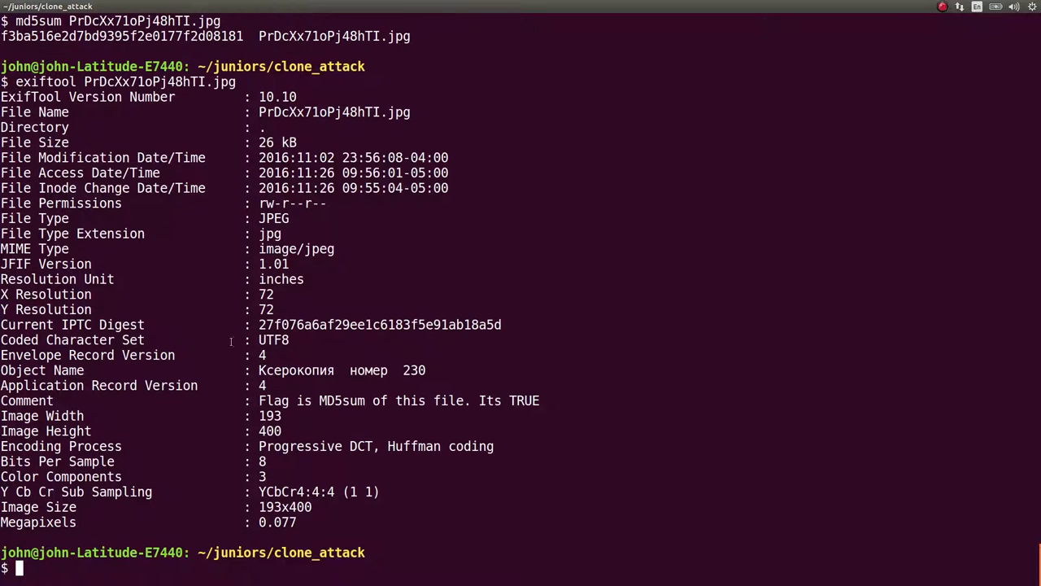
{"action": "double_click", "coordinate": [19, 371]}
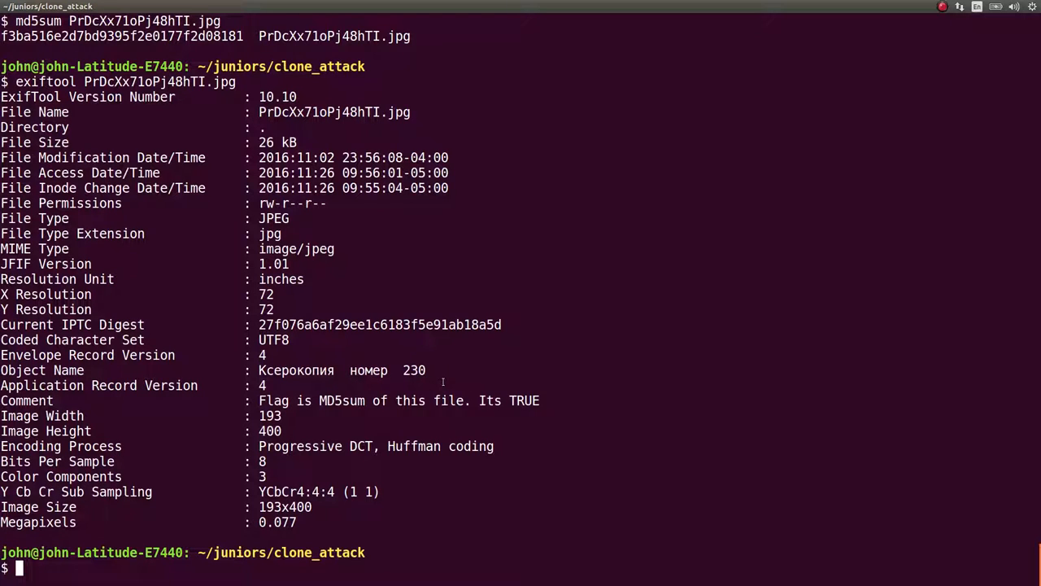
{"action": "double_click", "coordinate": [296, 371]}
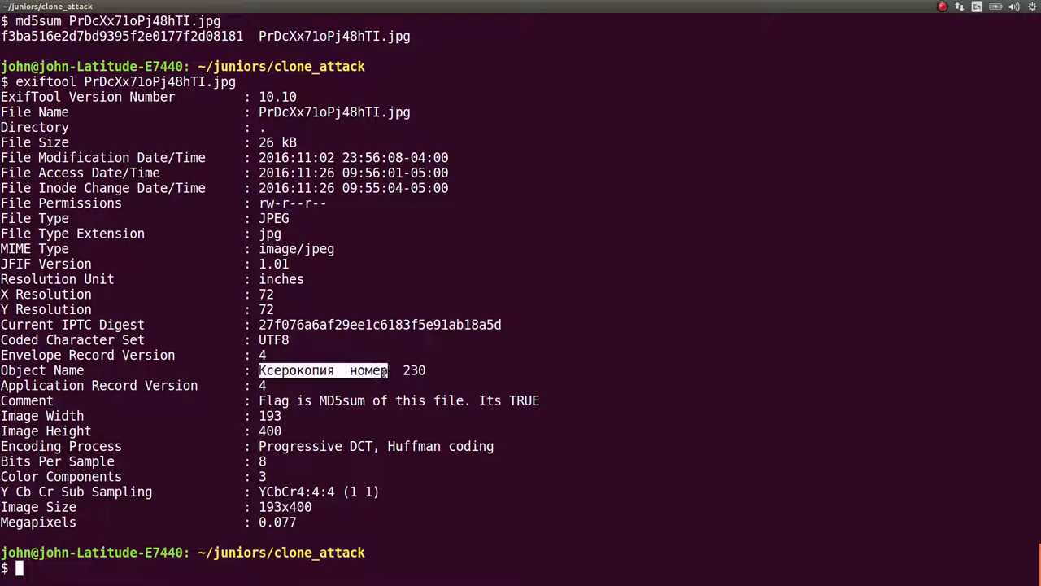
{"action": "mouse_move", "coordinate": [583, 410]}
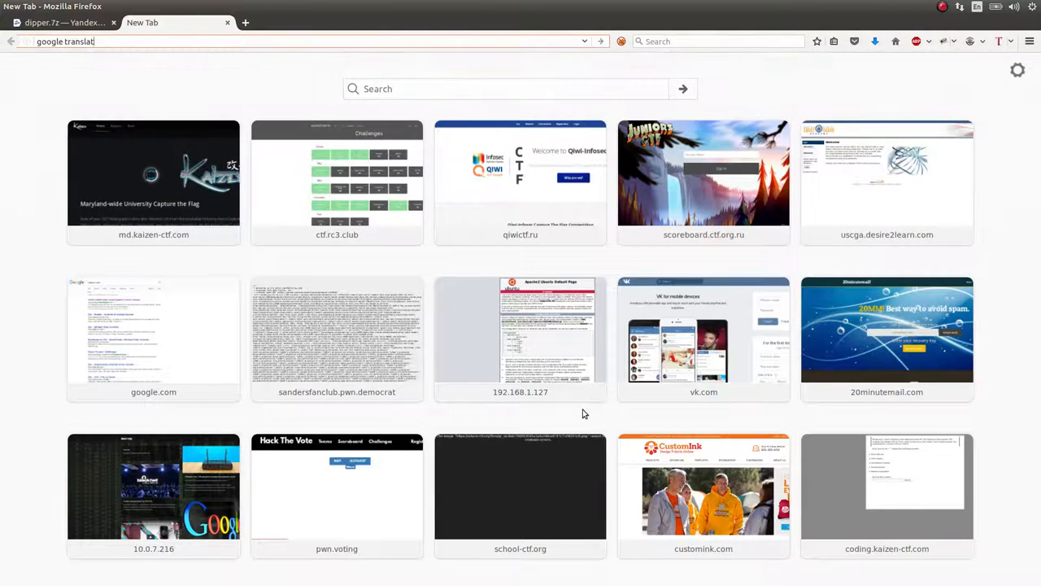
- Translate Ксерокопия номер from Russian in Google, getting roughly photocopy number
{"action": "key", "text": "Return"}
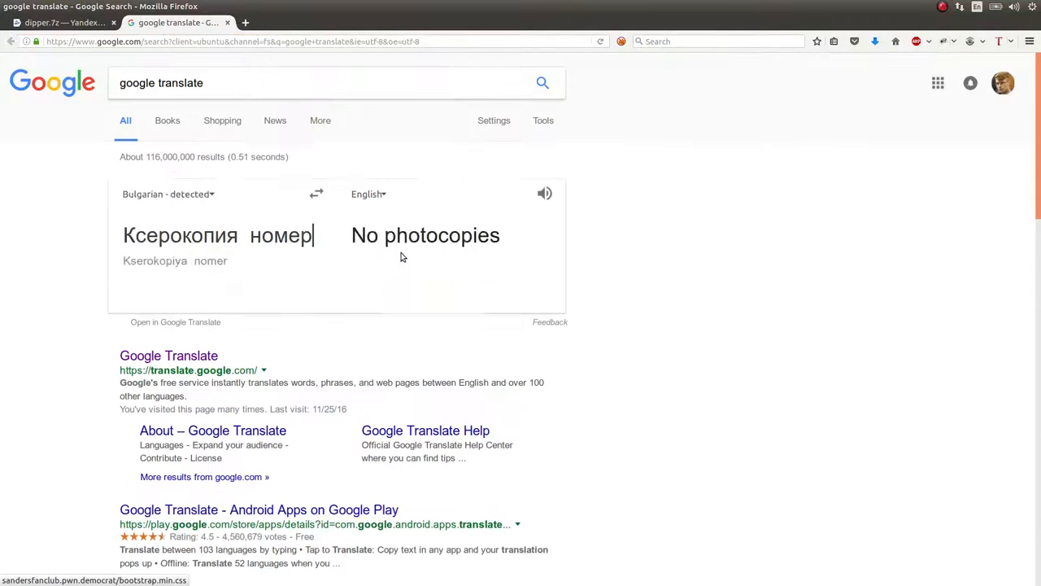
{"action": "double_click", "coordinate": [425, 234]}
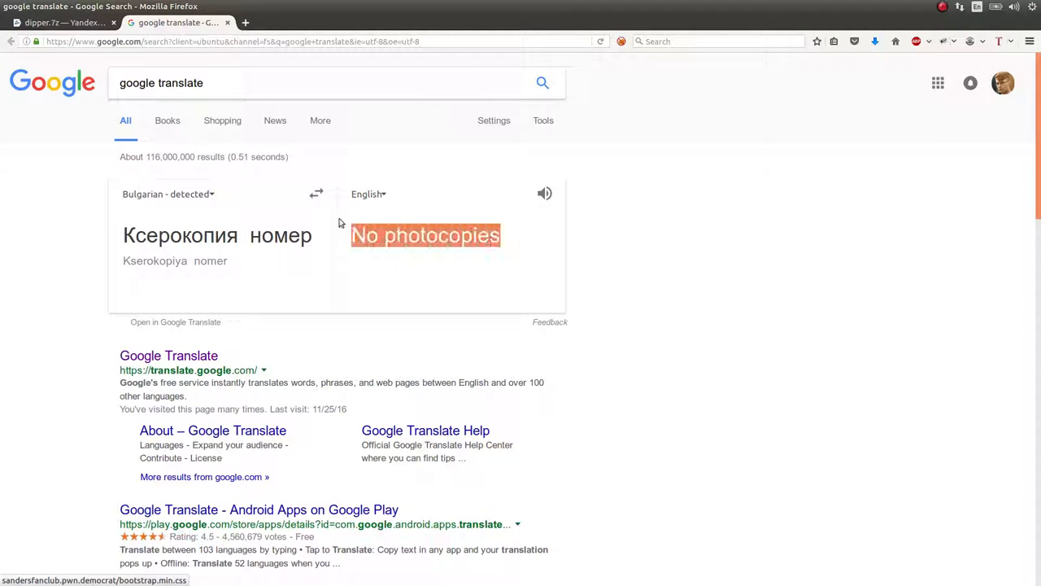
{"action": "left_click", "coordinate": [165, 194]}
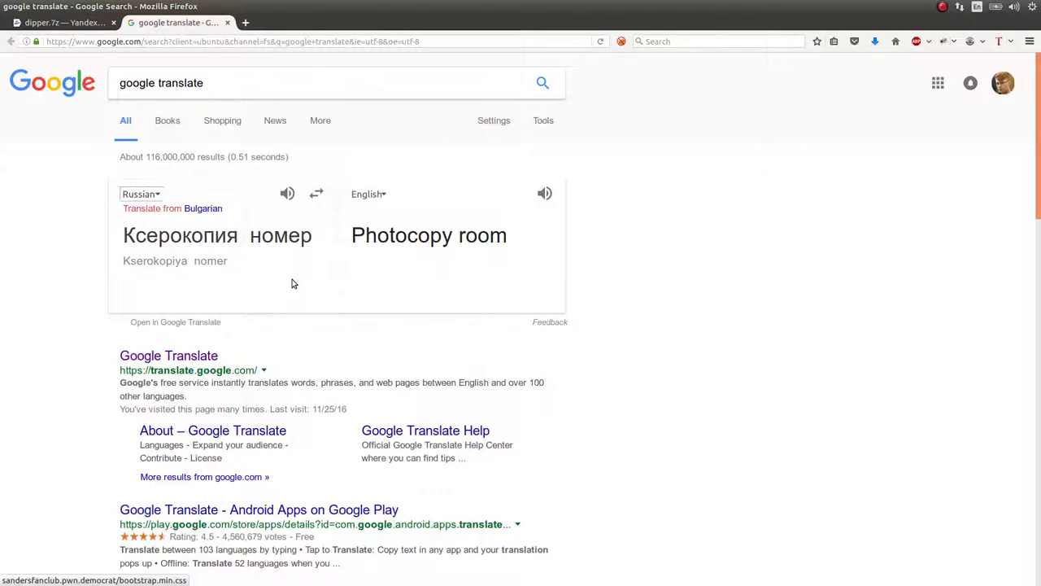
{"action": "mouse_move", "coordinate": [283, 271]}
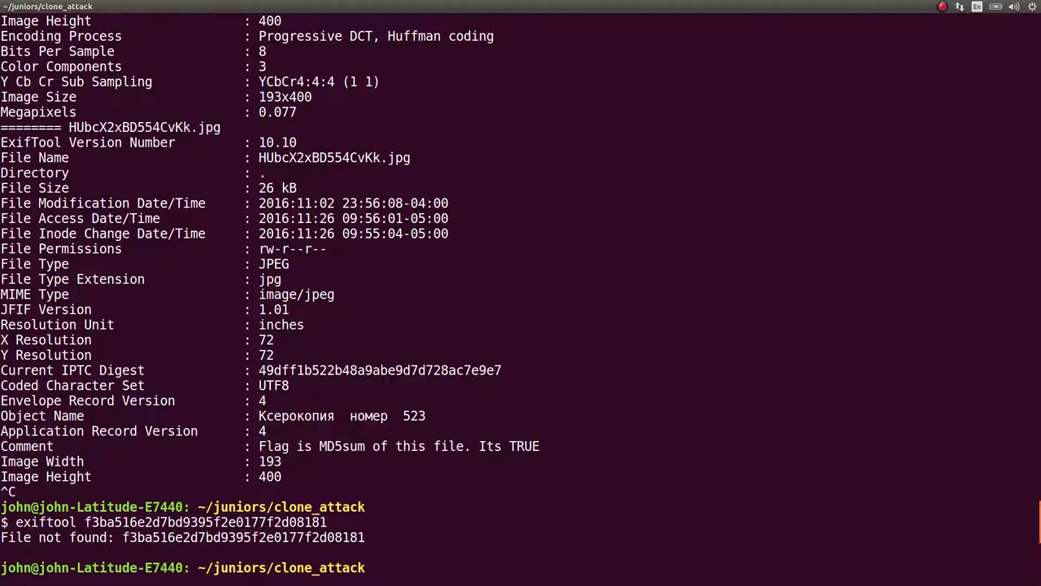
- Run identify -verbose on the images, interrupt it, then read L8c8J5lnLmQwNu48.jpg's metadata showing Object Name 533
{"action": "type", "text": "exiftool PrDcXx71oPj48hTI.jpg"}
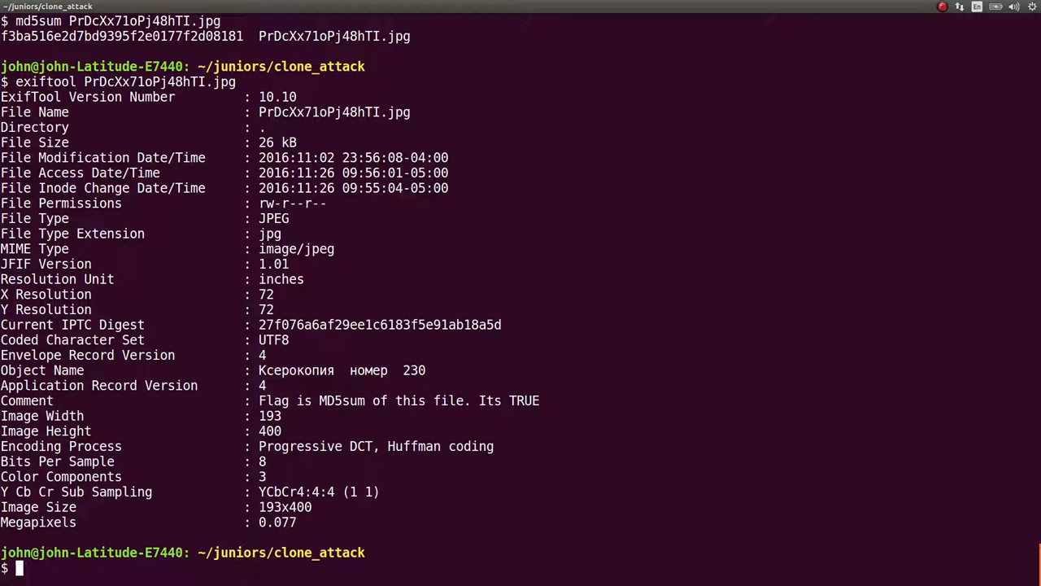
{"action": "type", "text": "identify -"}
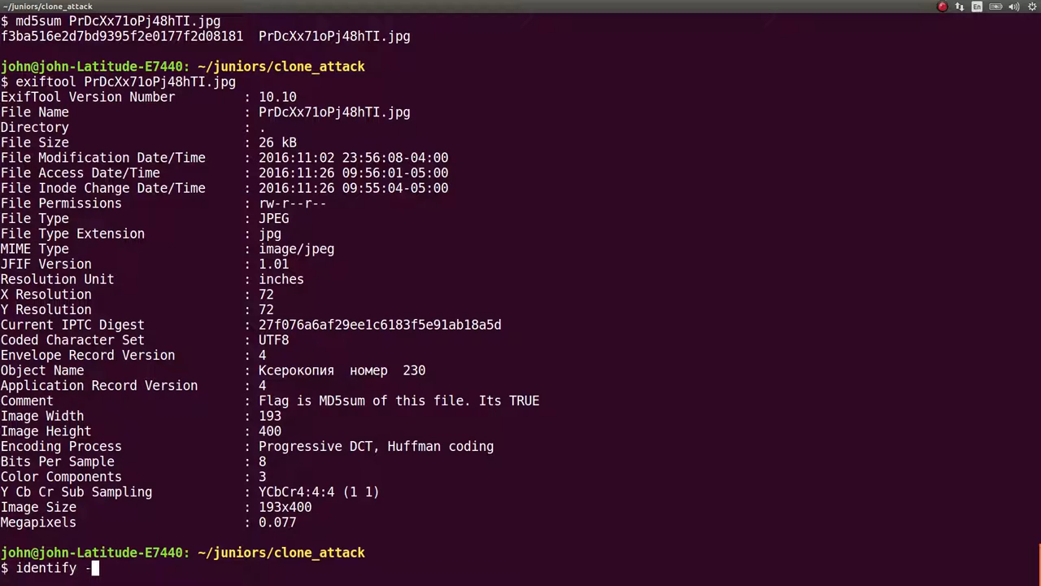
{"action": "type", "text": "ver"}
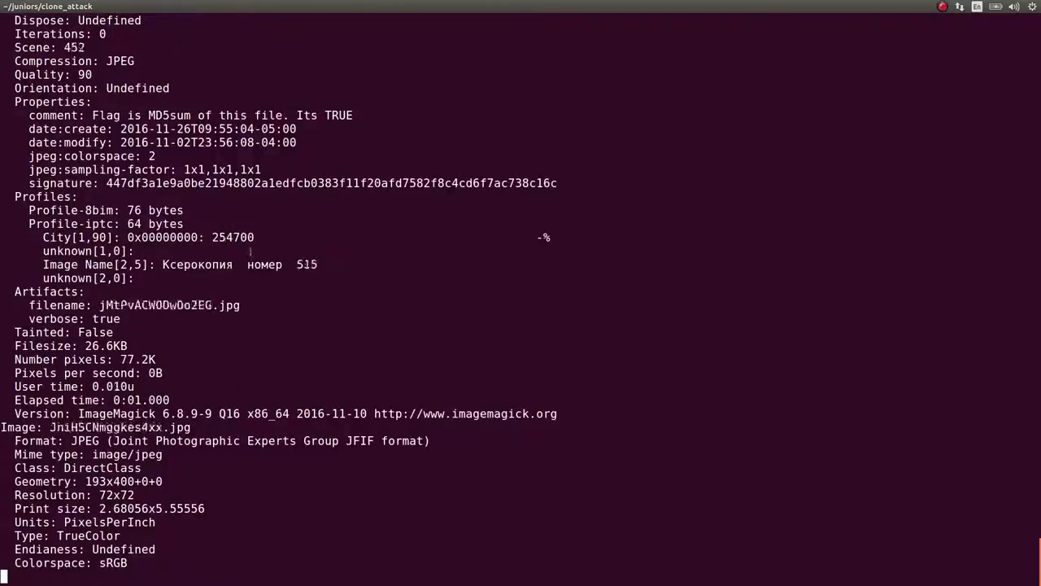
{"action": "key", "text": "ctrl+c"}
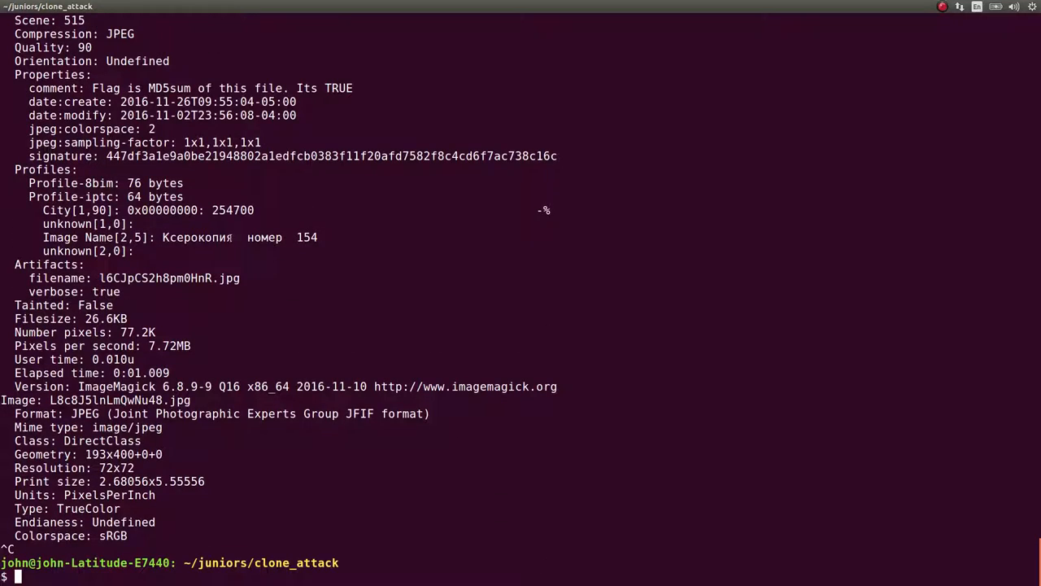
{"action": "scroll", "scroll_direction": "down", "scroll_amount": 3}
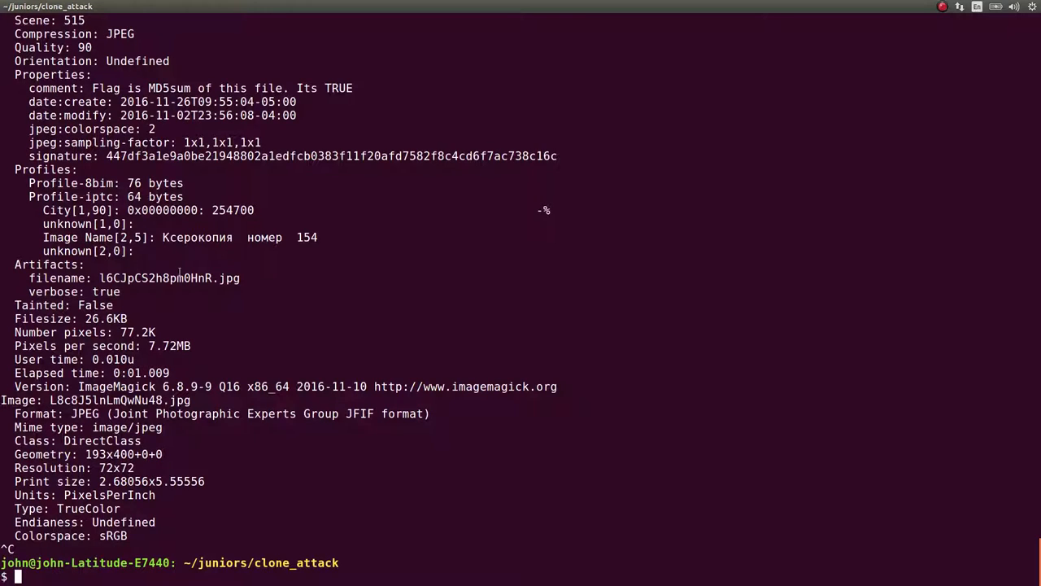
{"action": "type", "text": "exiftool L8c8J5lnLmQwNu48.jpg"}
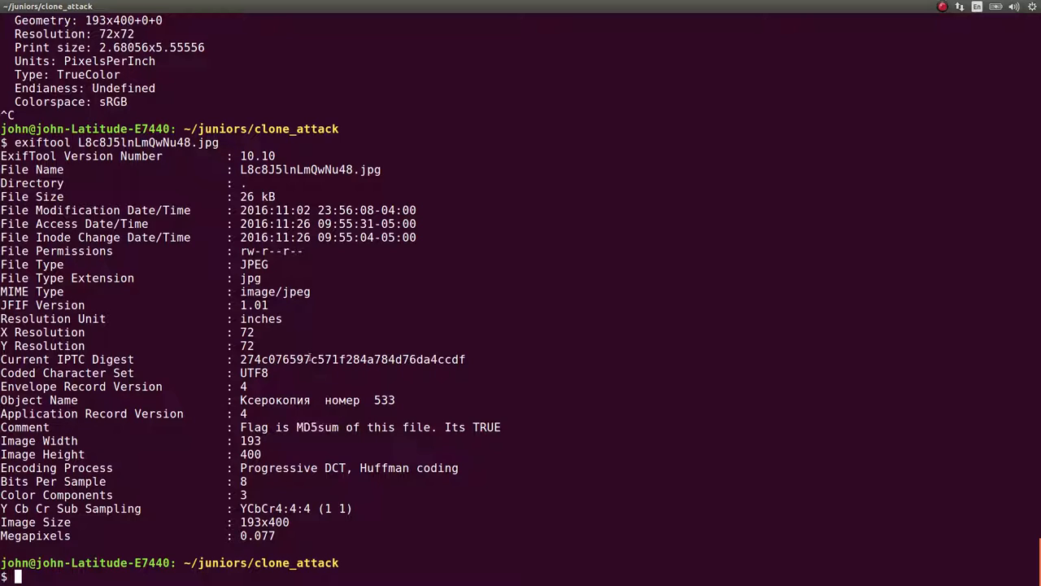
- Look up Current IPTC Digest and read the ExifTool forum line saying it is an MD5 of the IPTC data
{"action": "double_click", "coordinate": [352, 360]}
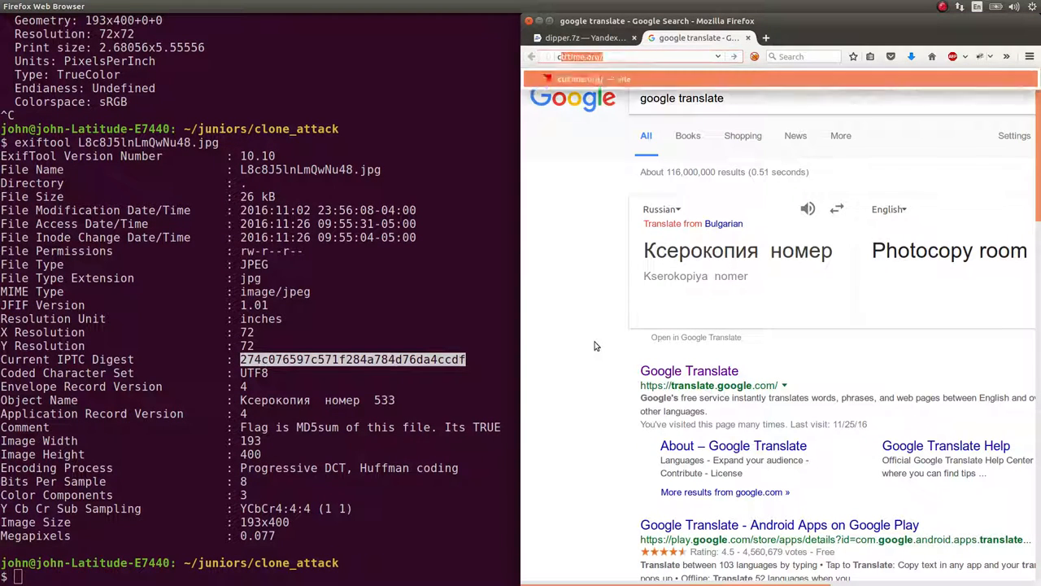
{"action": "type", "text": "current iptc d"}
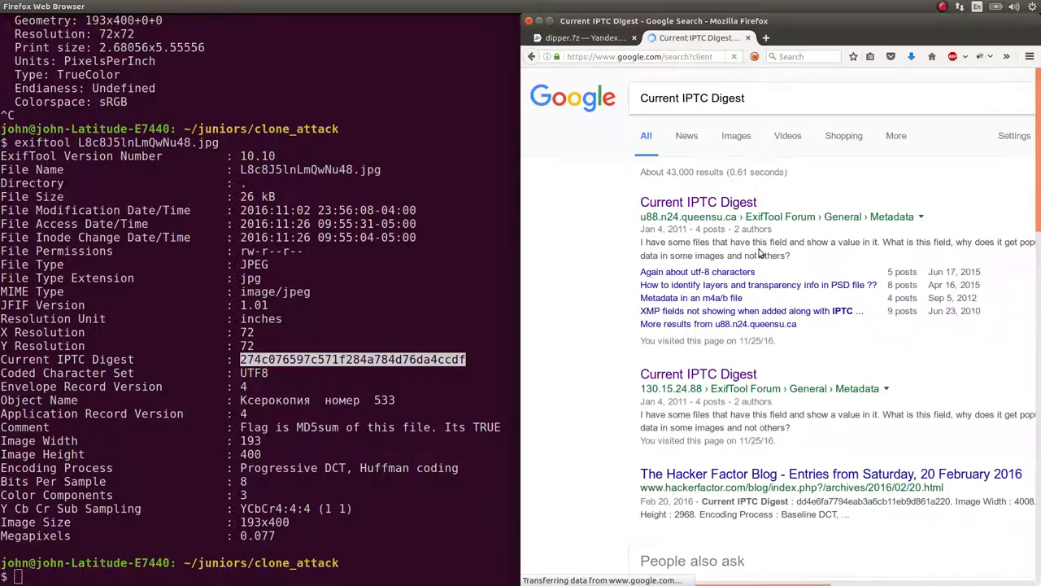
{"action": "left_click", "coordinate": [698, 201]}
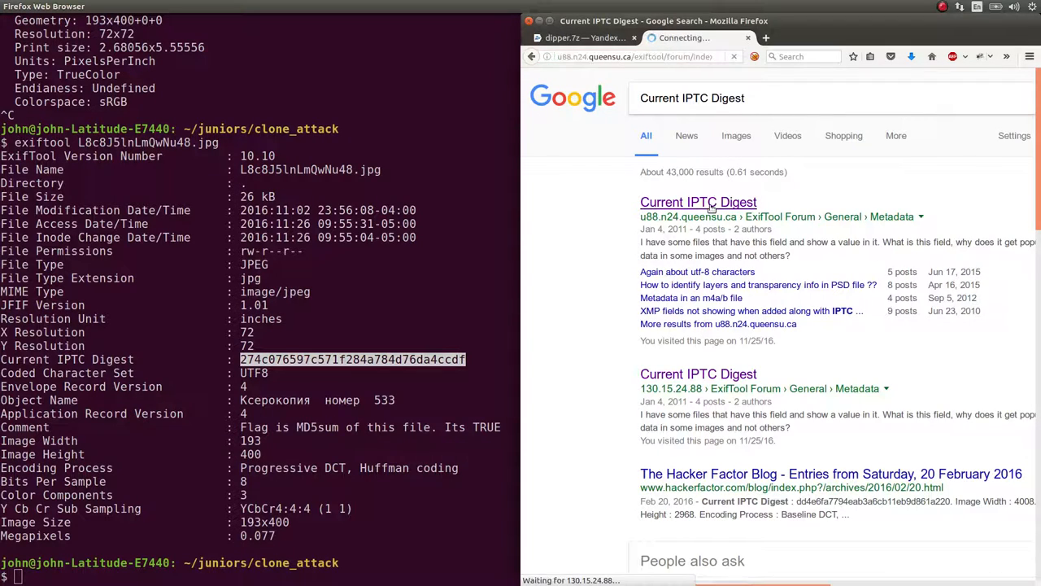
{"action": "left_click", "coordinate": [698, 202]}
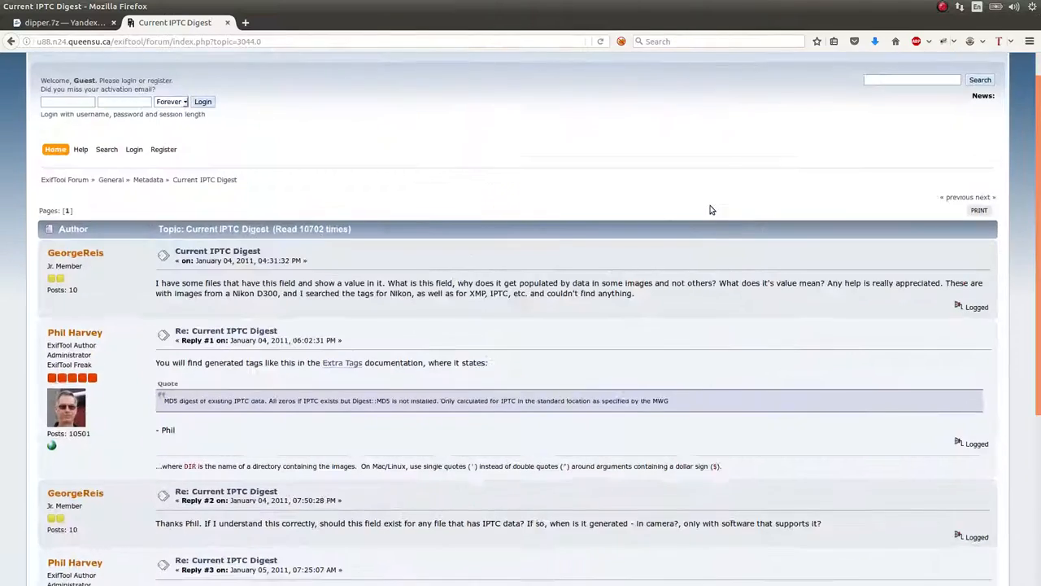
{"action": "scroll", "scroll_direction": "down", "scroll_amount": 3}
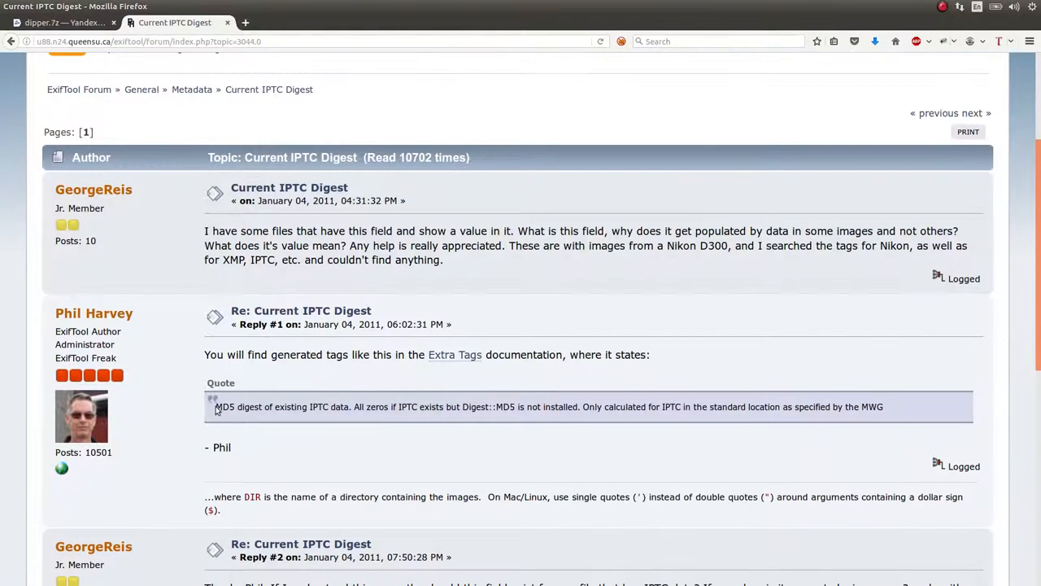
{"action": "left_click_drag", "start_coordinate": [215, 407], "coordinate": [372, 406]}
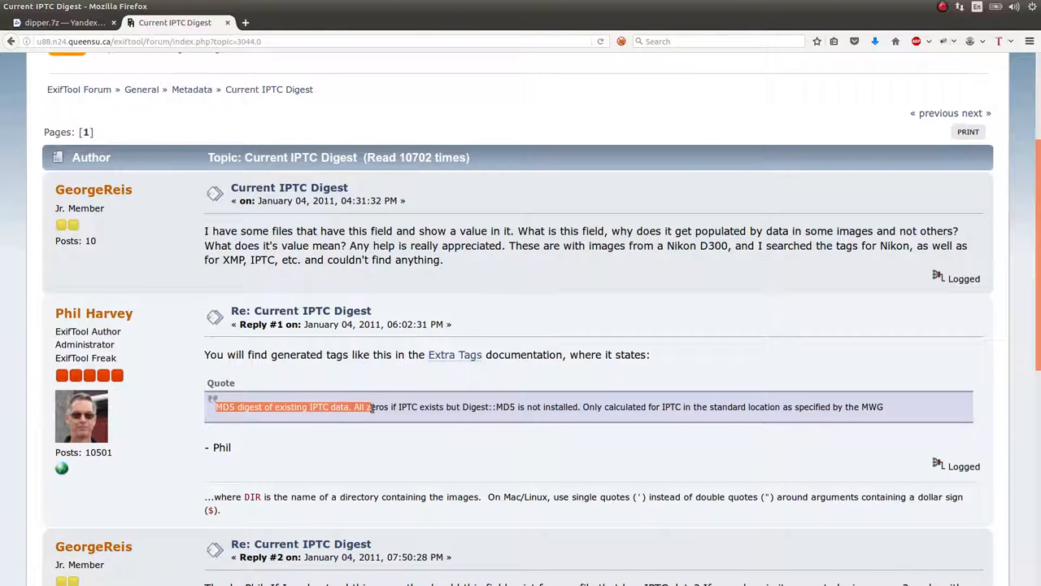
{"action": "left_click", "coordinate": [410, 407]}
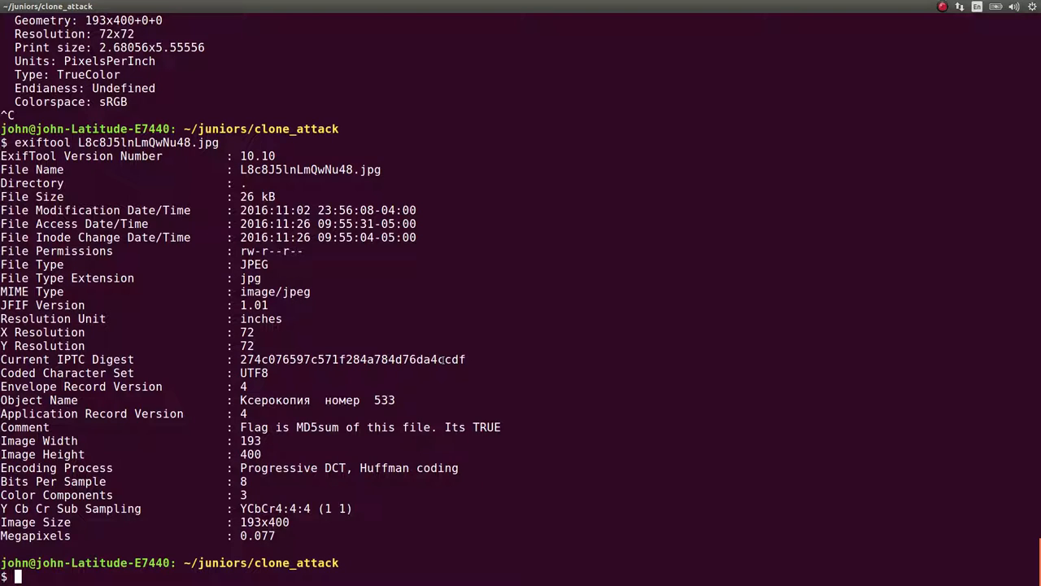
- List every JPEG's Object Name with exiftool *.jpg | grep "Object Name"
{"action": "type", "text": "identify -verbose *"}
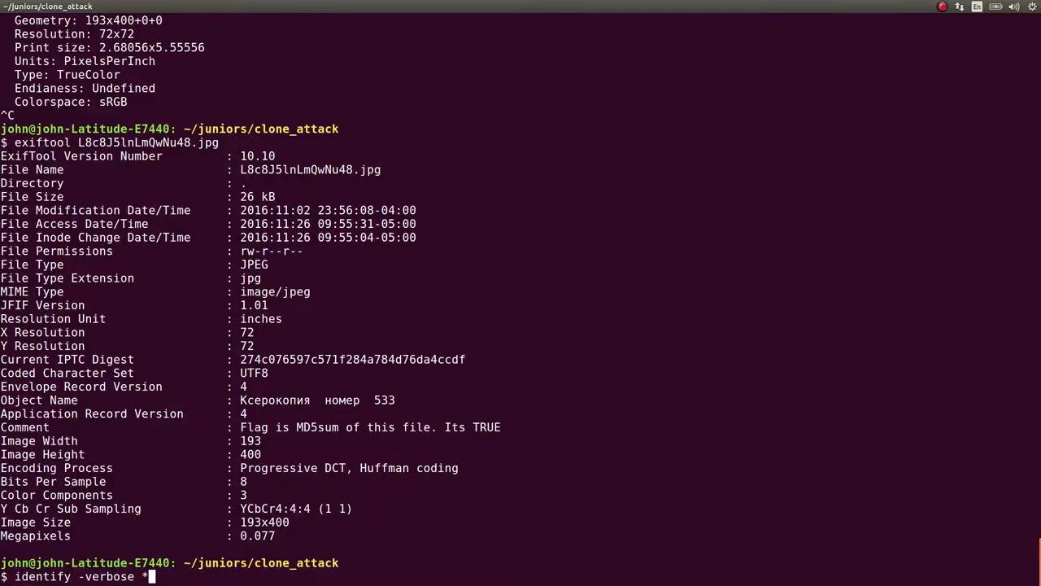
{"action": "key", "text": "Return"}
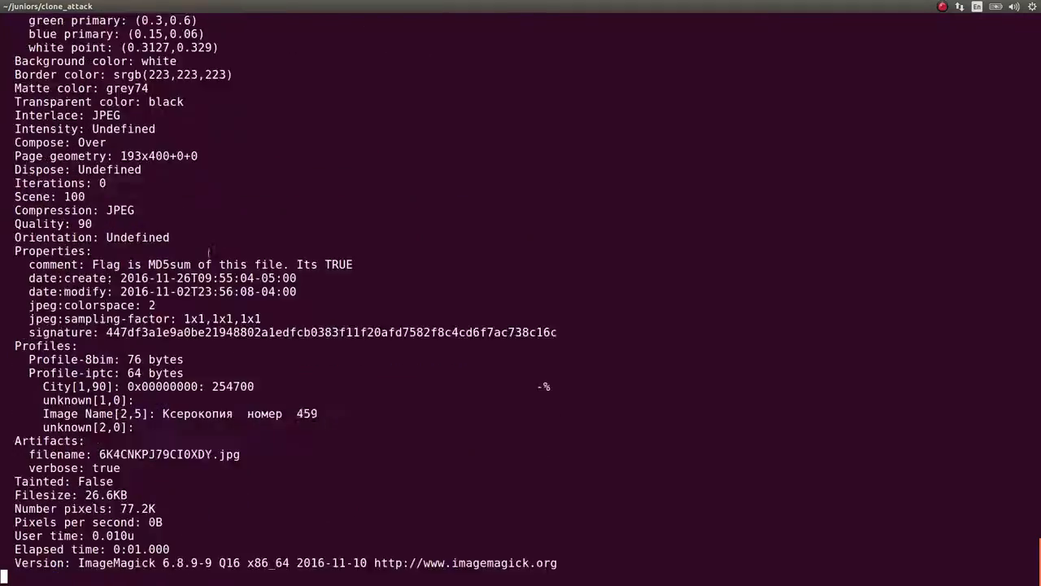
{"action": "key", "text": "ctrl+c"}
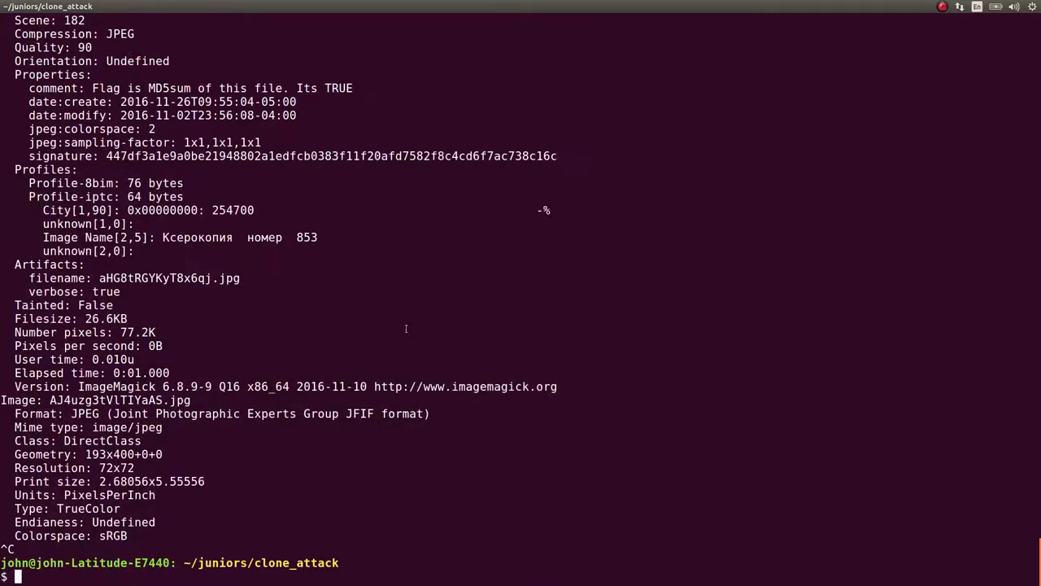
{"action": "type", "text": "exiftool L8c8J5lnLmQwNu48.jpg"}
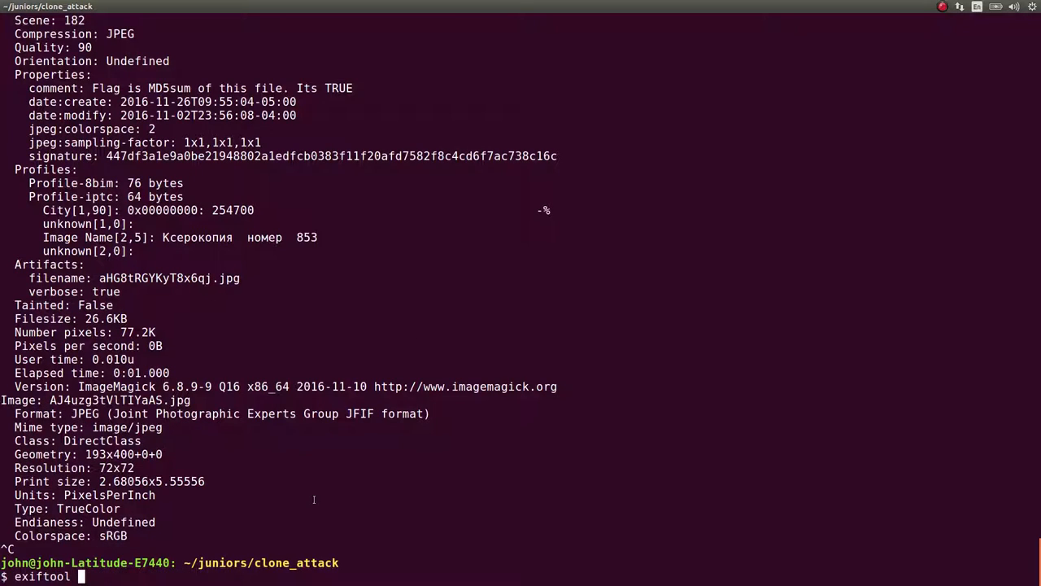
{"action": "mouse_move", "coordinate": [391, 514]}
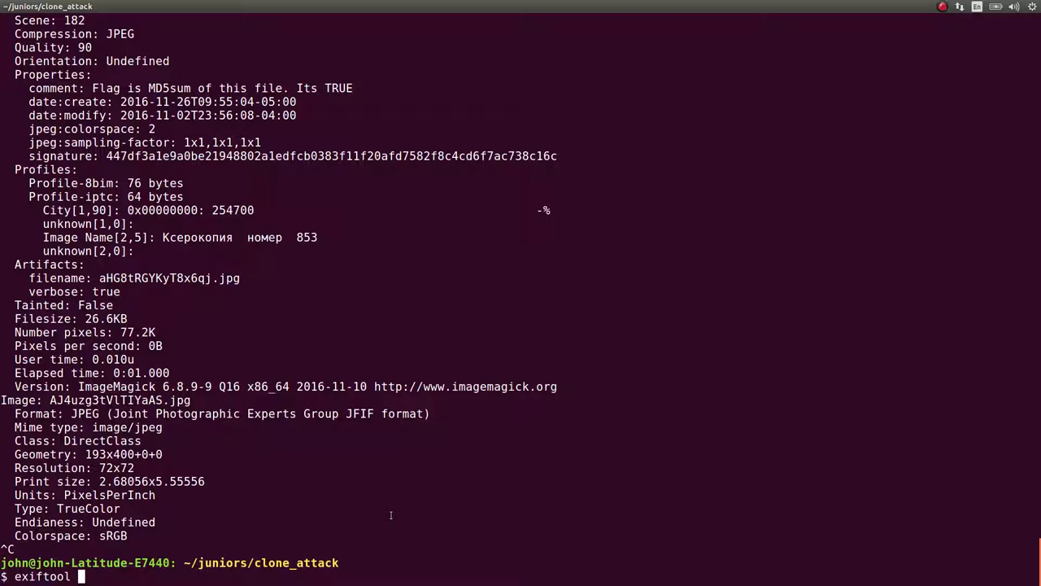
{"action": "type", "text": "*.jo"}
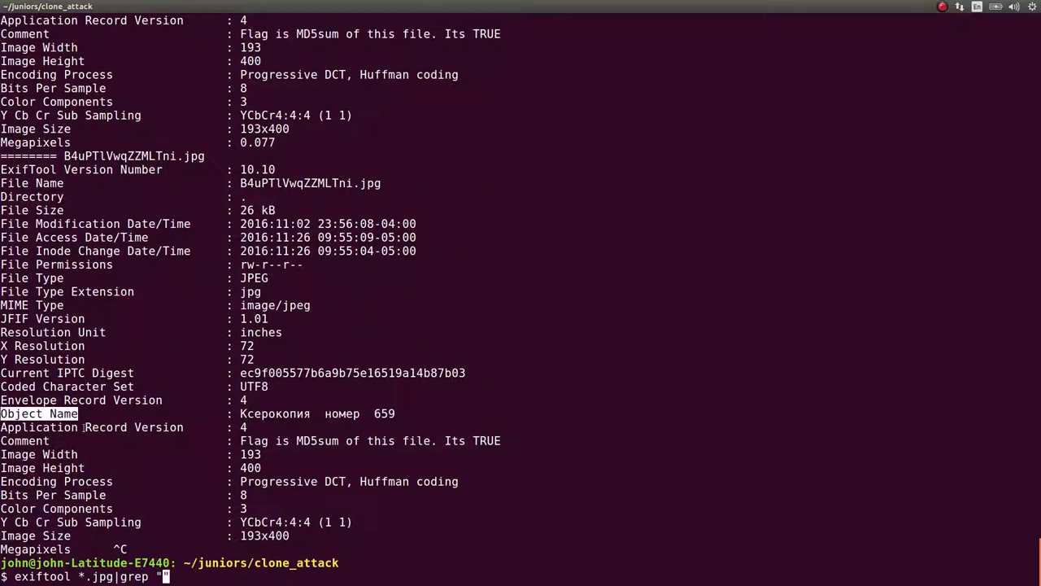
{"action": "type", "text": "Object N"}
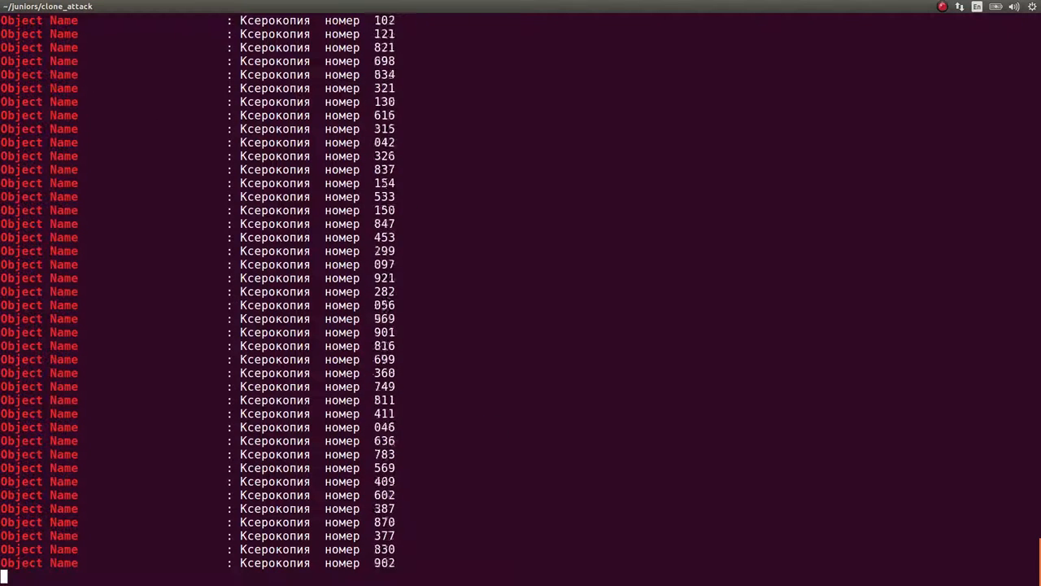
{"action": "scroll", "scroll_direction": "down", "scroll_amount": 3}
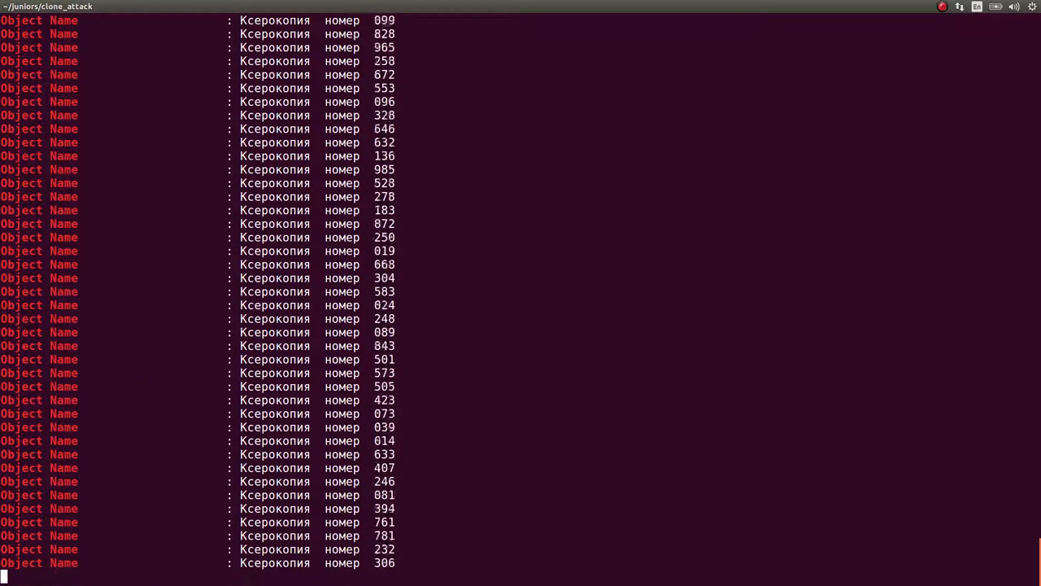
{"action": "key", "text": "ctrl+c"}
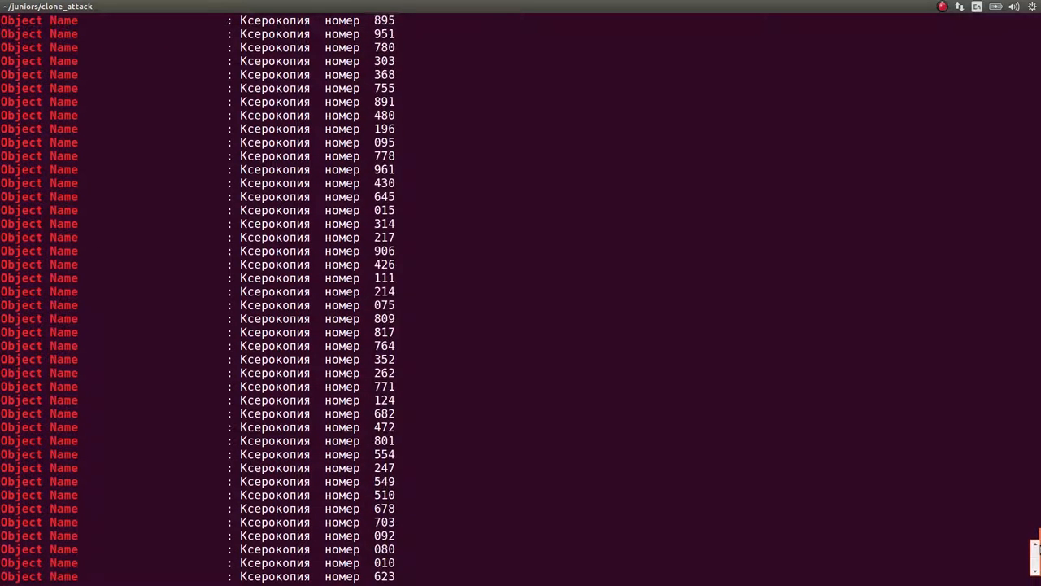
{"action": "key", "text": "ctrl+c"}
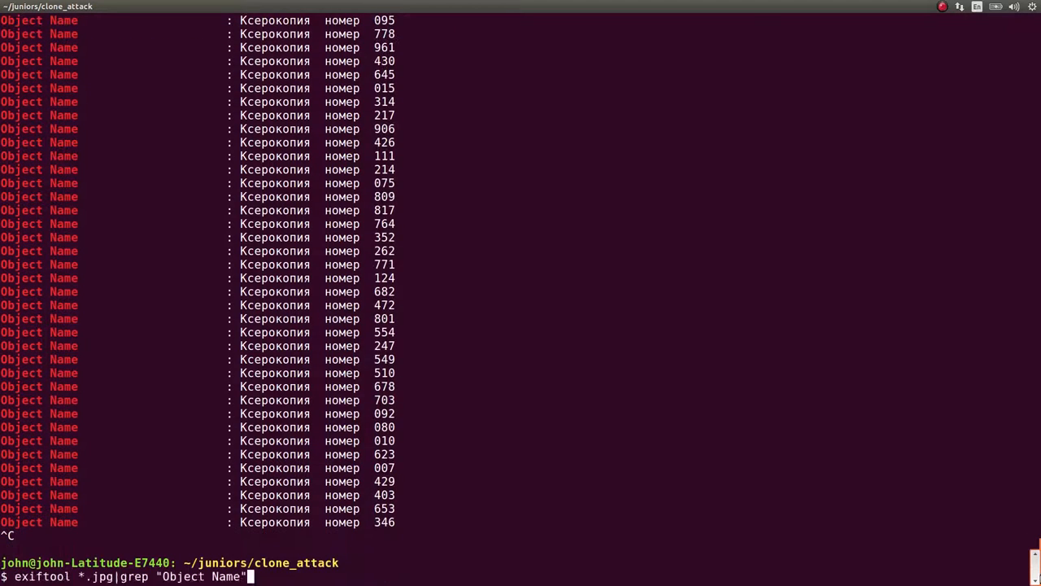
{"action": "key", "text": "Return"}
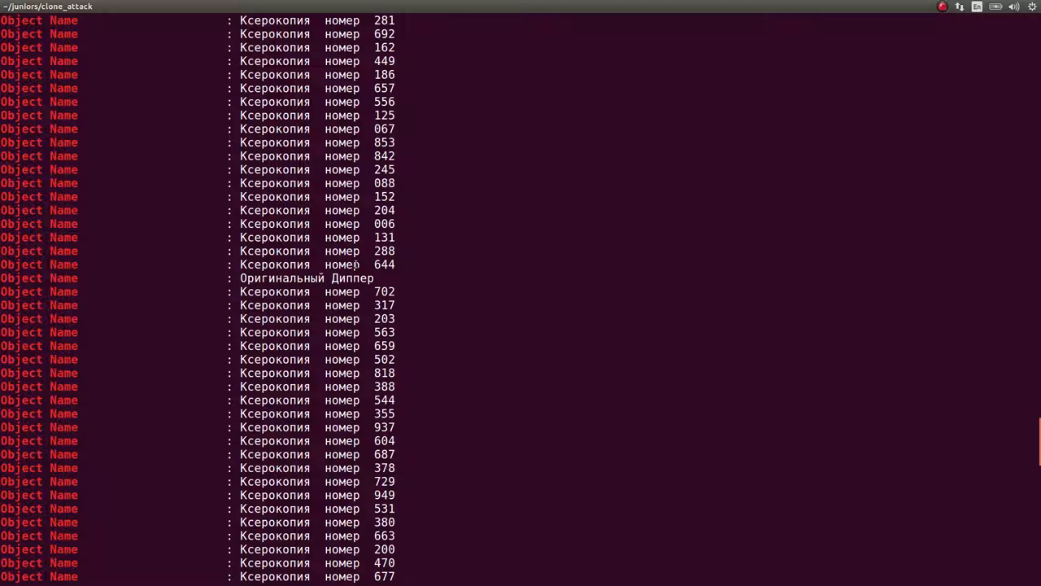
- Filter out the Ксерокопия номер entries with grep -v, isolating the Оригинальный Диппер line
{"action": "right_click", "coordinate": [254, 264]}
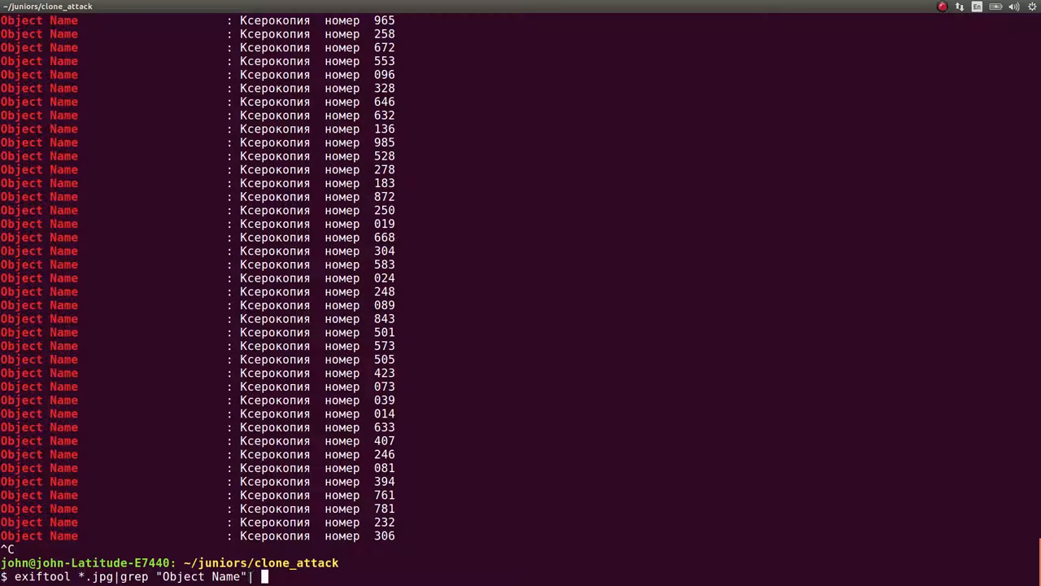
{"action": "type", "text": "grep -v \"Ксерокопия  номер\""}
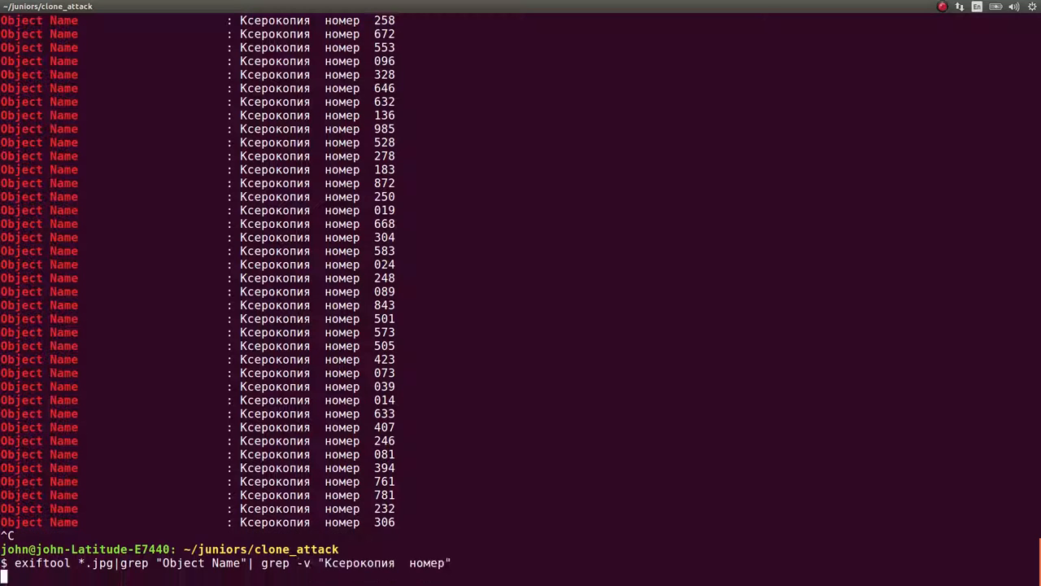
{"action": "key", "text": "Return"}
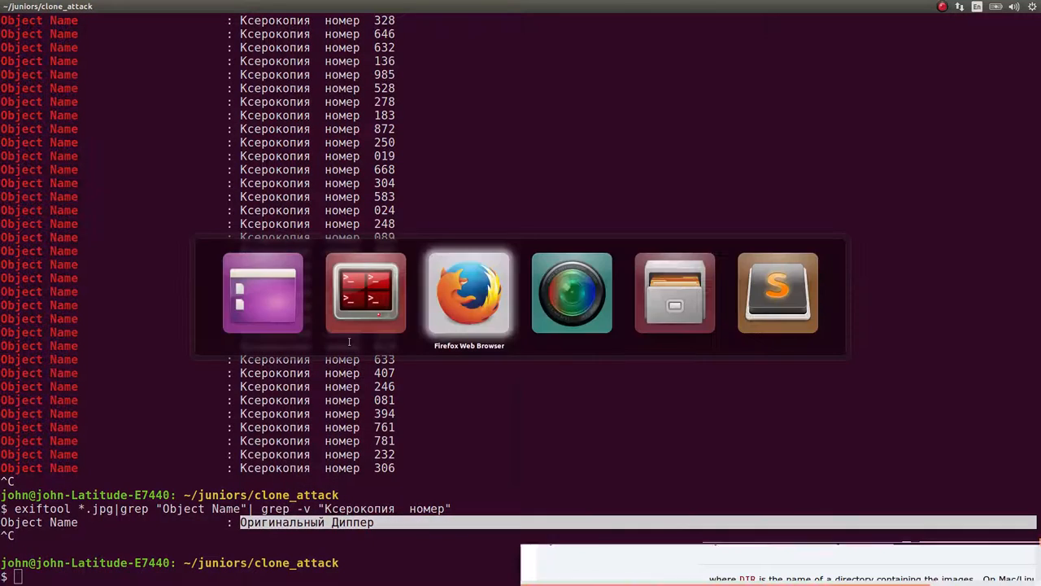
- Translate Оригинальный Диппер in Google Translate, reading it as The original Dipper
{"action": "left_click", "coordinate": [469, 293]}
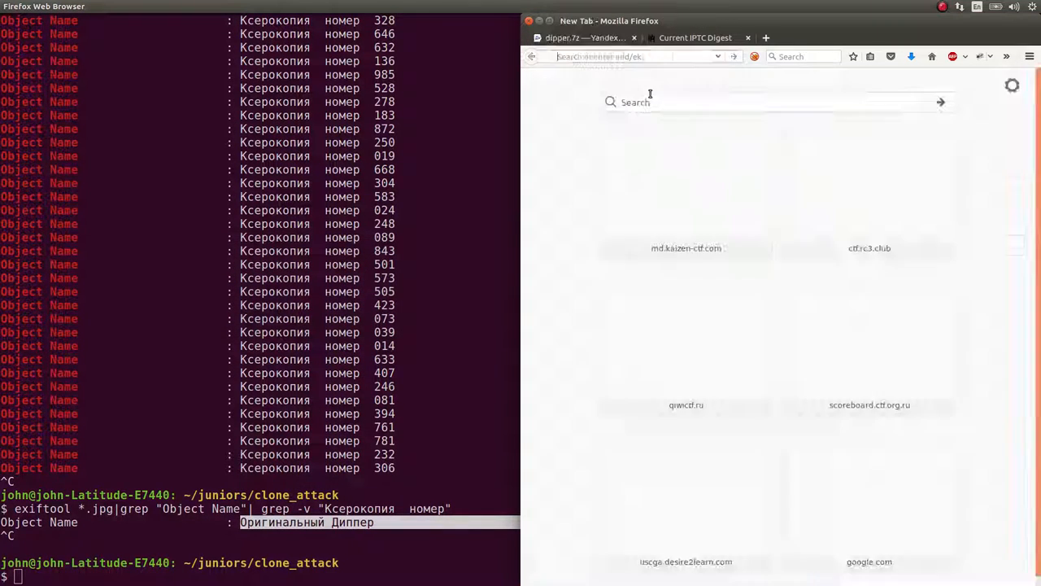
{"action": "type", "text": "google tra"}
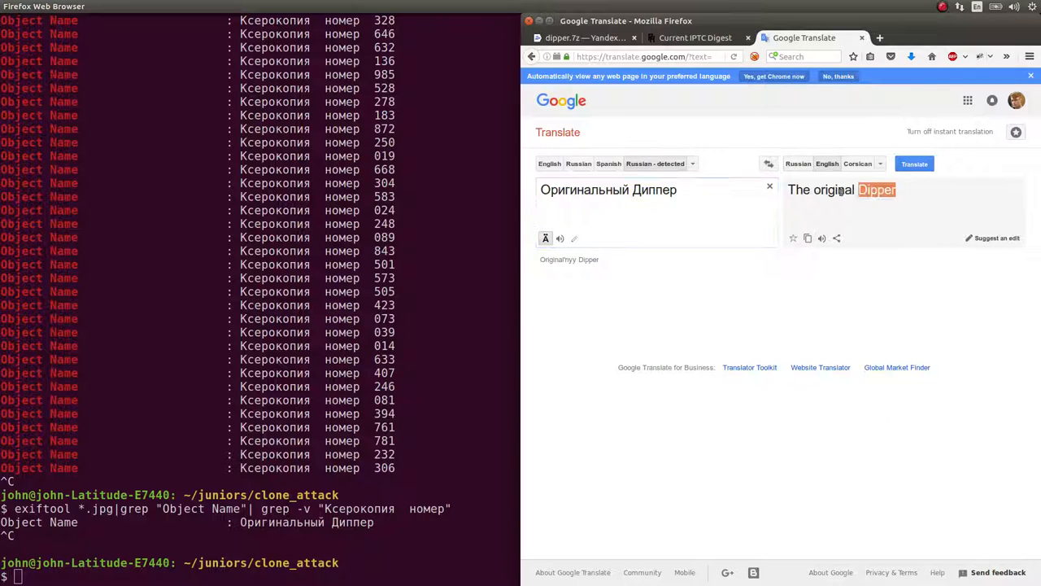
{"action": "triple_click", "coordinate": [843, 188]}
{"action": "type", "text": "exiftool *.jpg"}
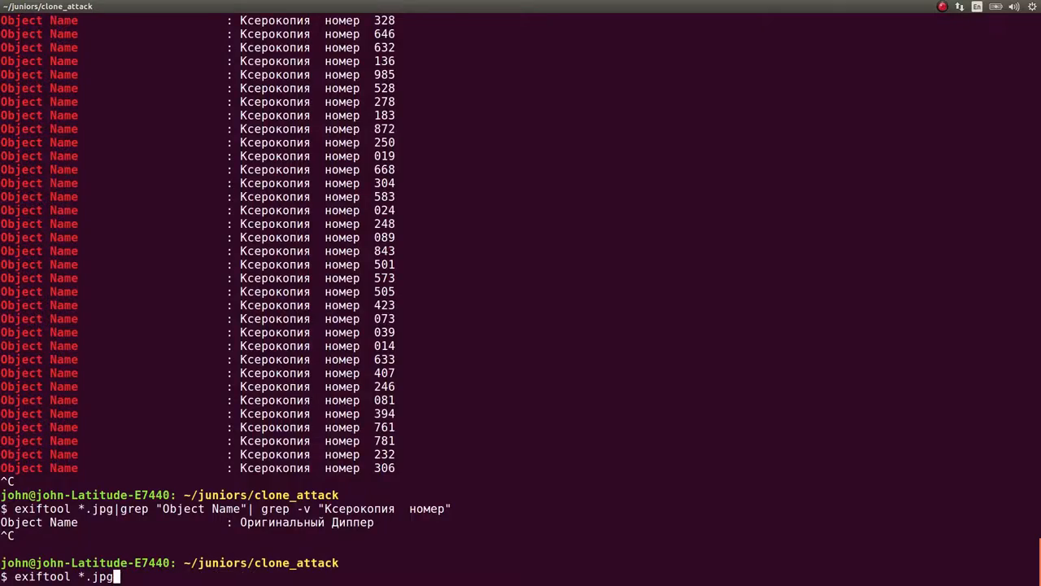
- Dump exiftool metadata for all JPEGs into all_log.txt and view it in Sublime
{"action": "key", "text": "Return"}
{"action": "type", "text": "exiftool *.jpg >"}
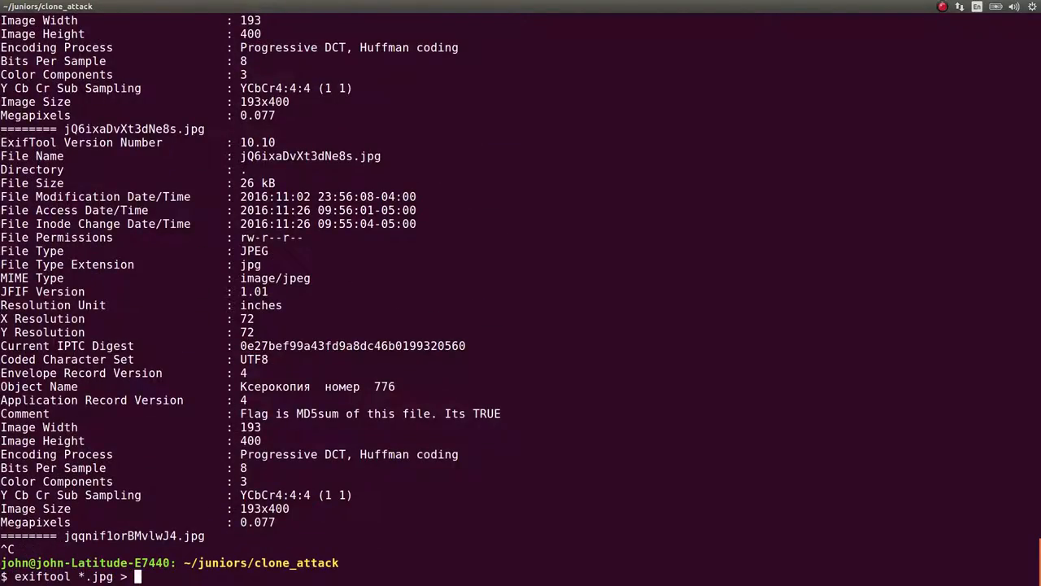
{"action": "type", "text": "all_log.txt"}
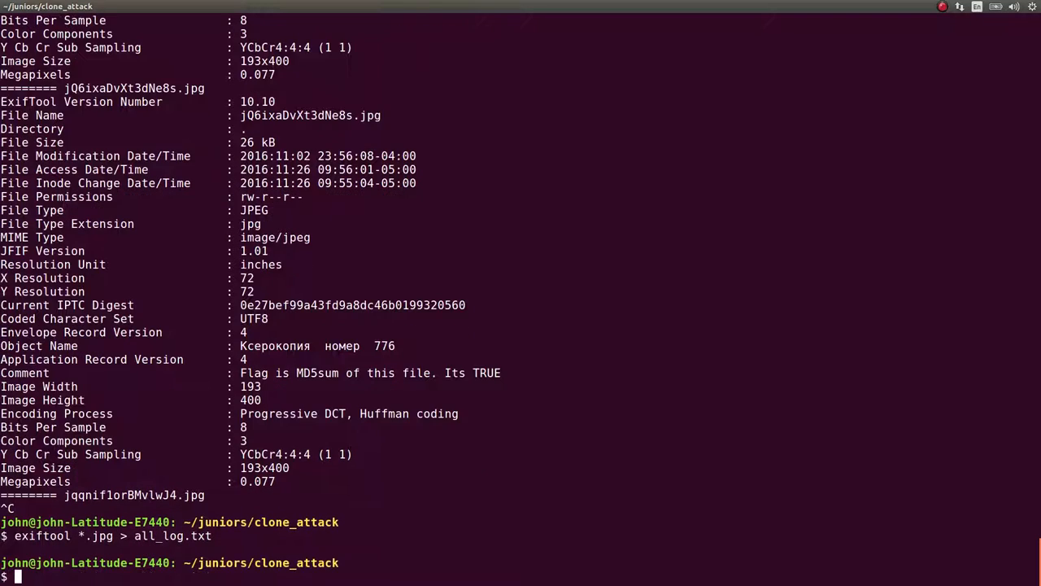
{"action": "type", "text": "subl all_log.txt"}
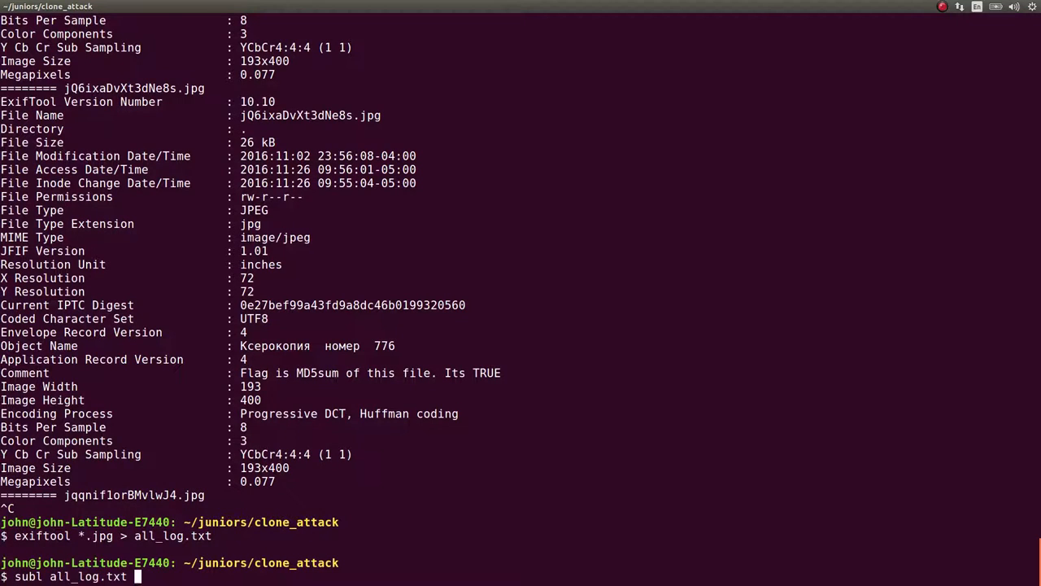
{"action": "key", "text": "Return"}
{"action": "type", "text": "eog atvF2wf1tfB2IkuV.jpg"}
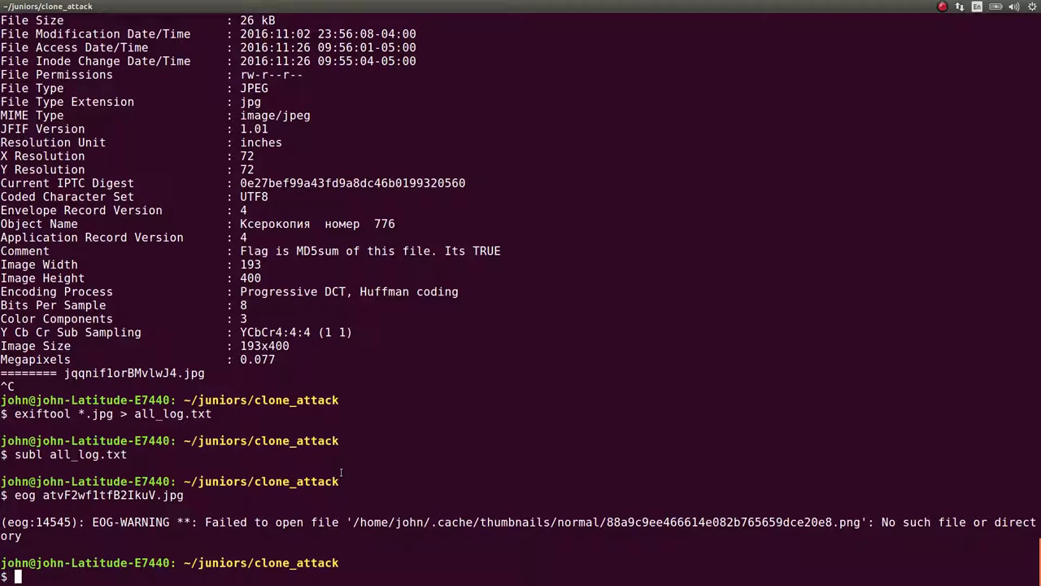
- Run exiftool and md5sum on atvF2wf1tfB2IkuV.jpg and copy its MD5 hash as the flag
{"action": "type", "text": "exiftool atvF2wf1tfB2IkuV.jpg"}
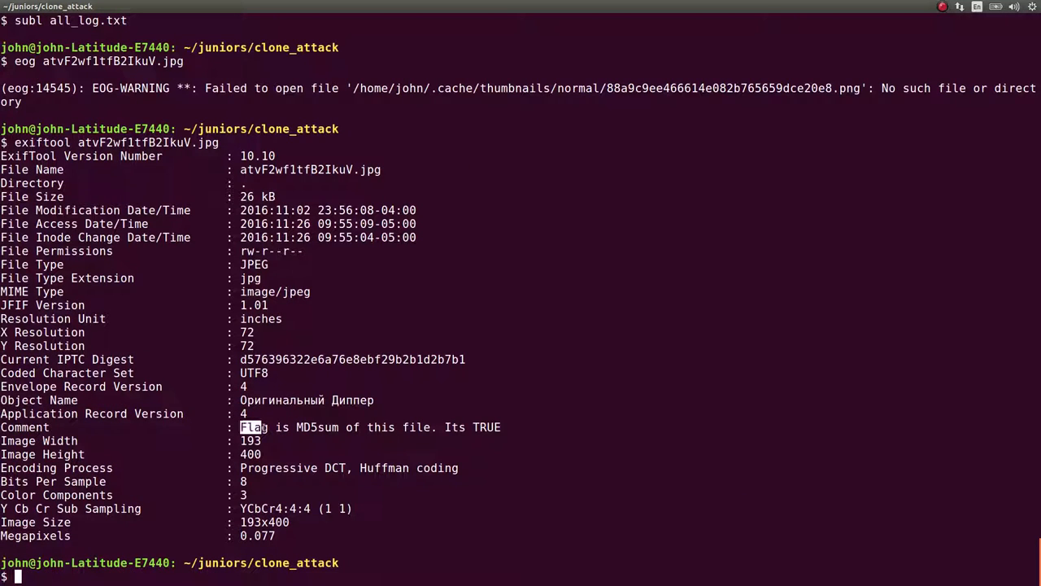
{"action": "left_click_drag", "start_coordinate": [241, 427], "coordinate": [406, 426]}
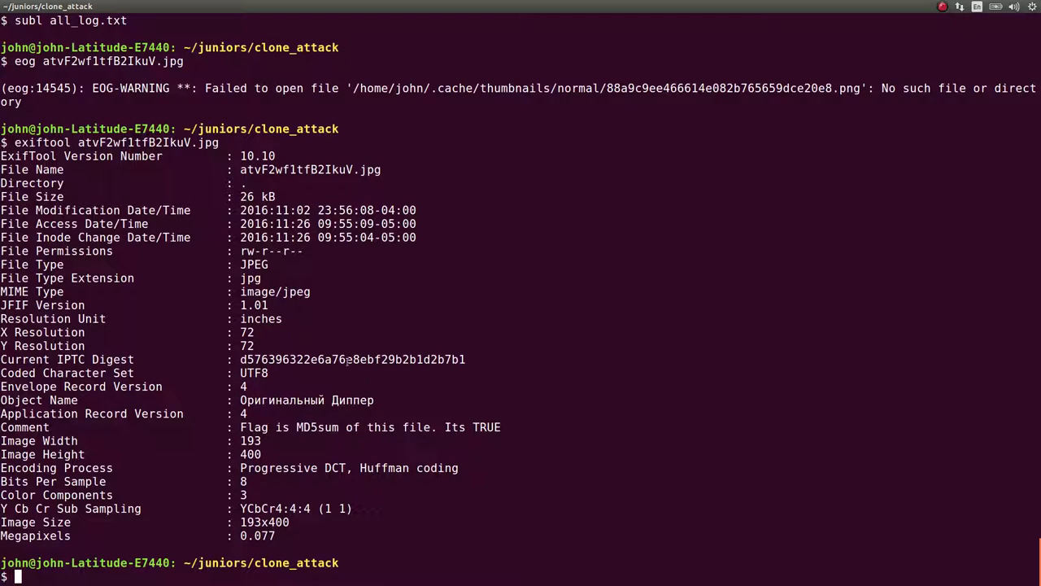
{"action": "type", "text": "exiftool atvF2wf1tfB2IkuV.jpg"}
{"action": "type", "text": "md5sum atvF2wf1tfB2IkuV.jpg"}
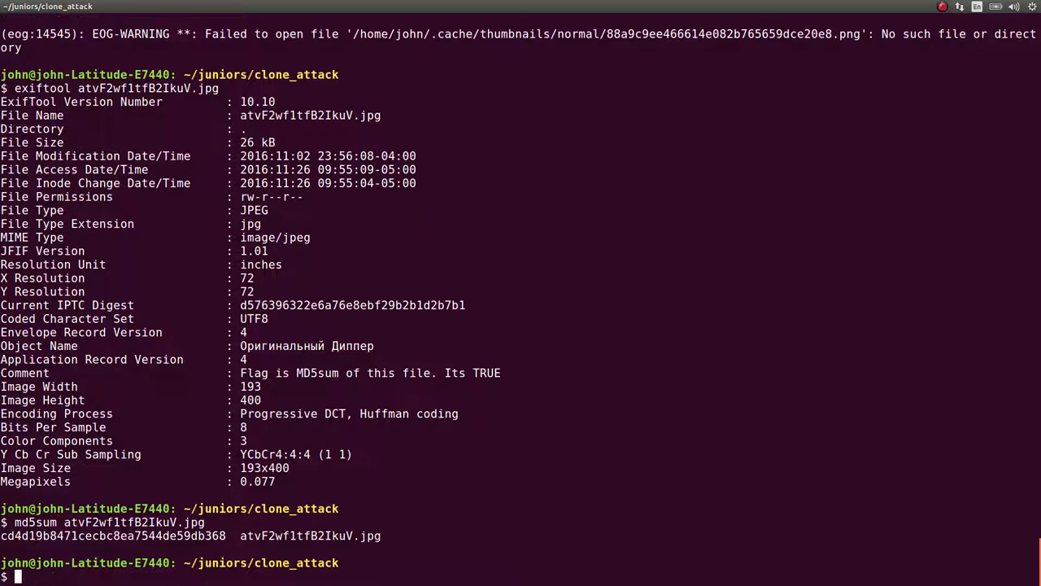
{"action": "left_click_drag", "start_coordinate": [0, 535], "coordinate": [231, 535]}
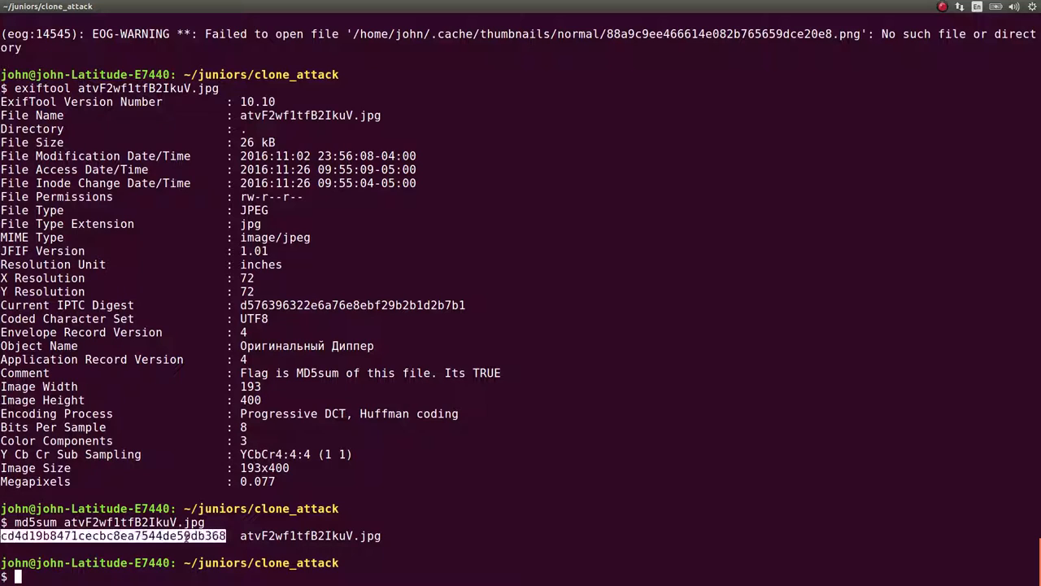
{"action": "right_click", "coordinate": [203, 366]}
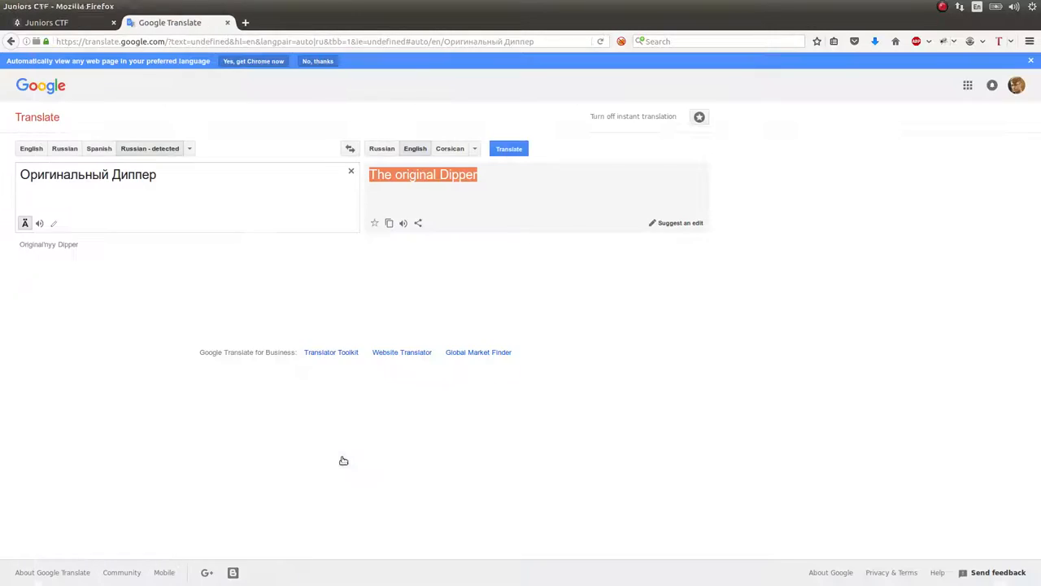
- Return to the Juniors CTF scoreboard listing the Clone Attack task
{"action": "left_click", "coordinate": [46, 23]}
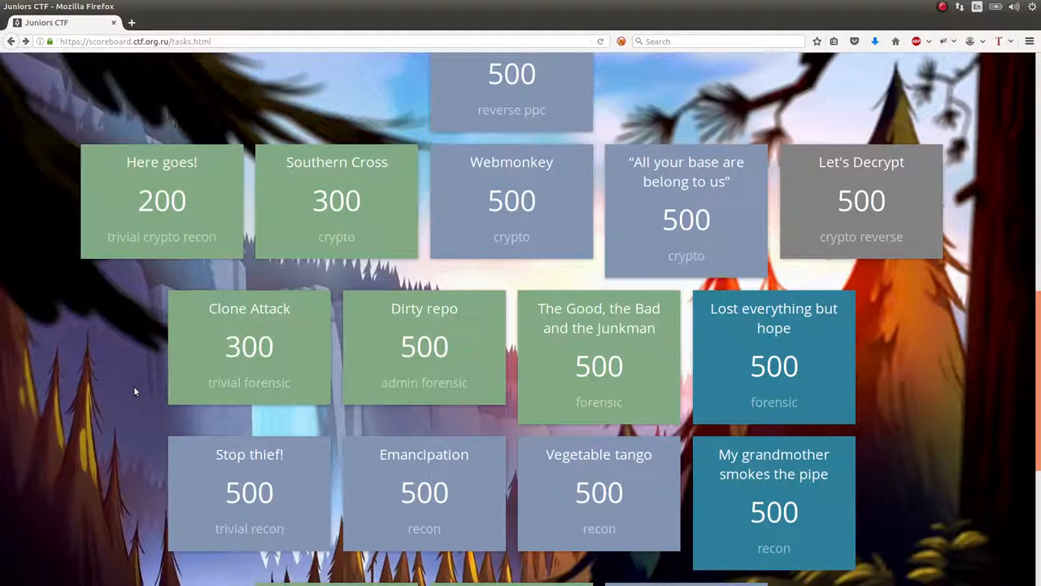